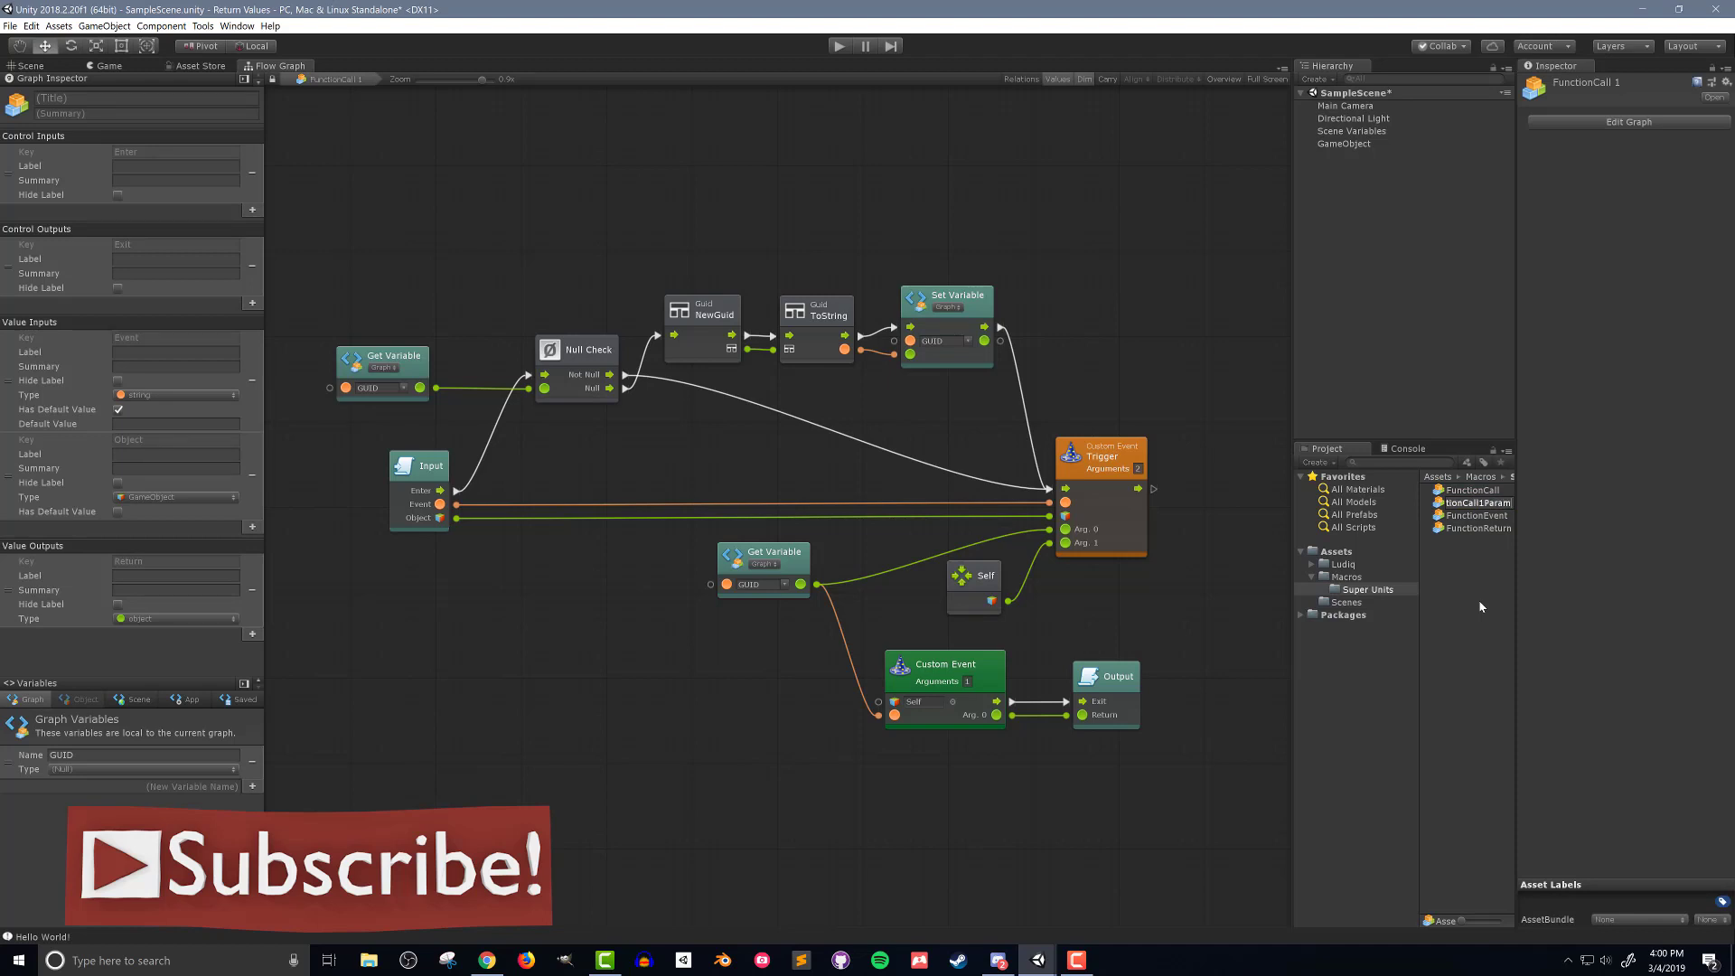
Confirm the copied macro's new name FunctionCall1Param so its graph loads.
{"action": "left_click", "coordinate": [1474, 502]}
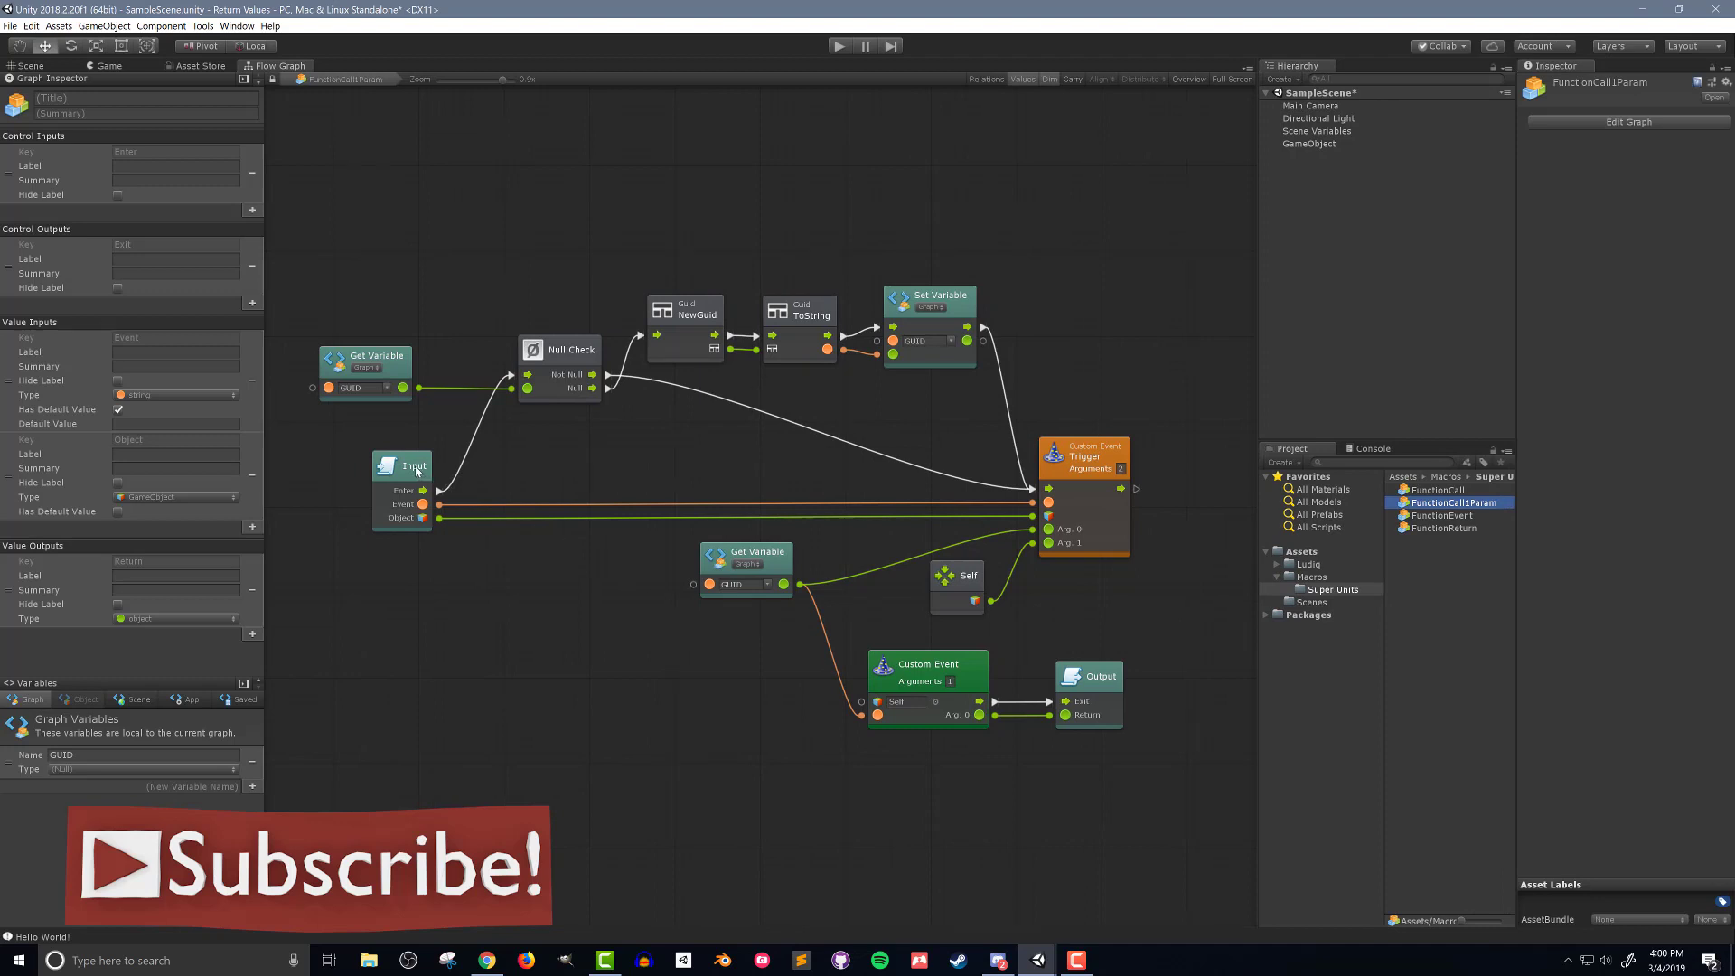
Add a value input of type object (Param 1) to the Input unit via the Graph Inspector.
{"action": "left_click", "coordinate": [403, 466]}
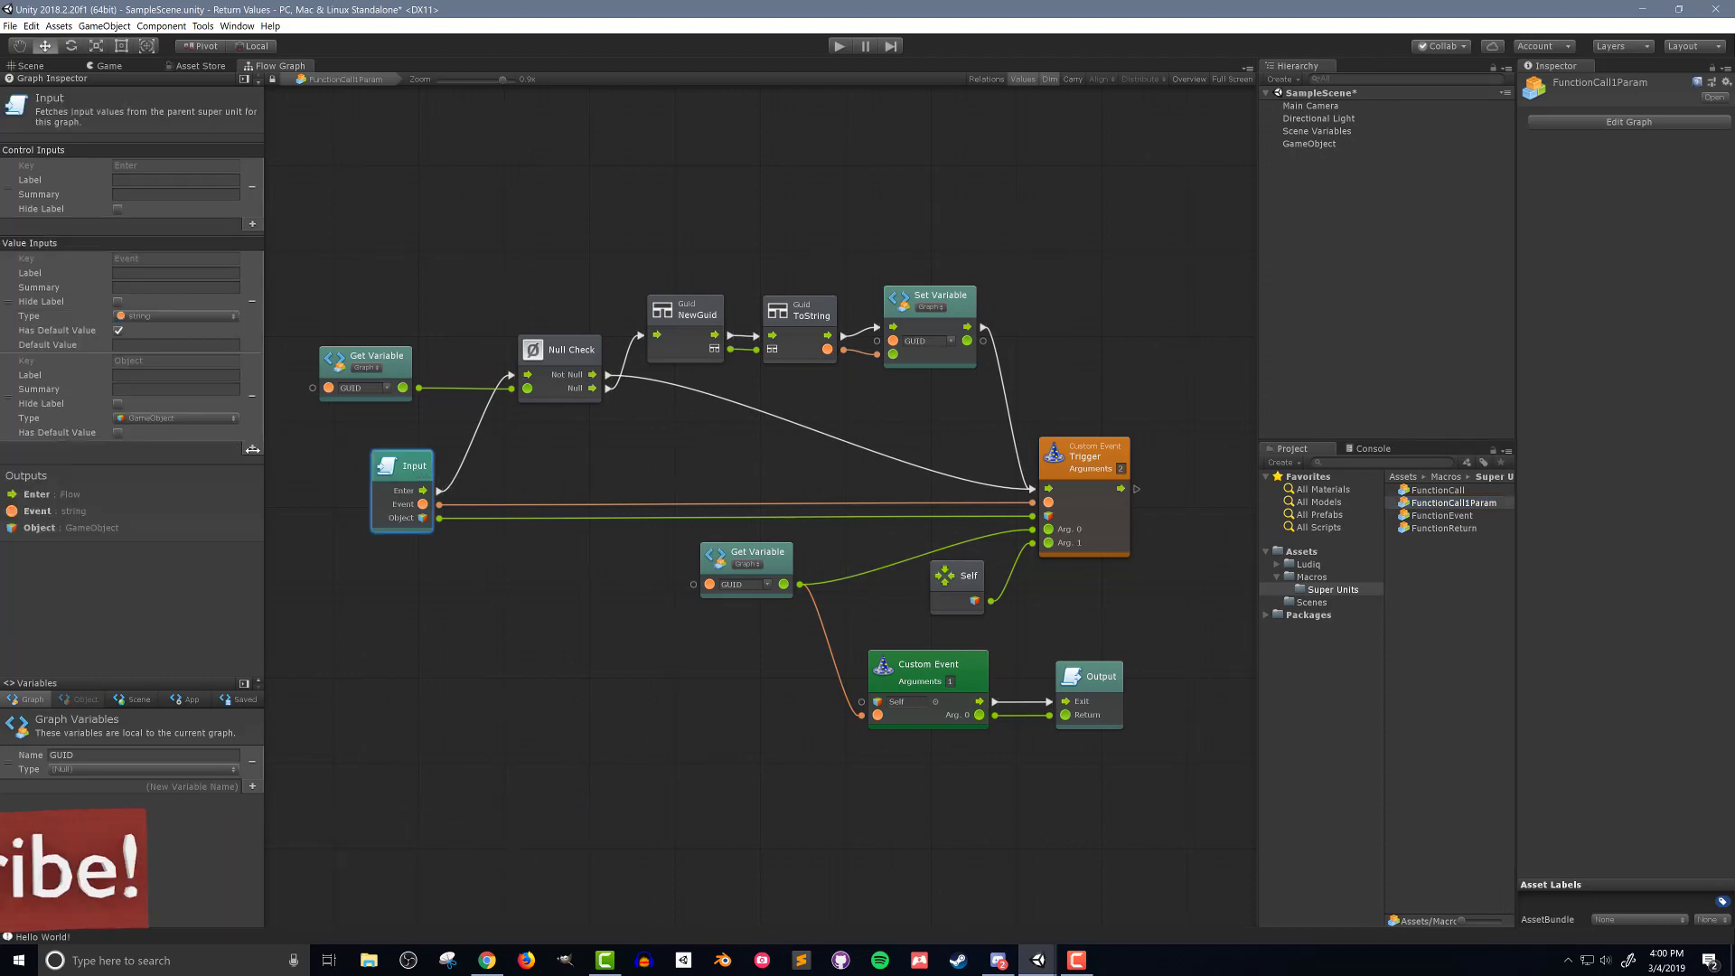
{"action": "left_click", "coordinate": [252, 224]}
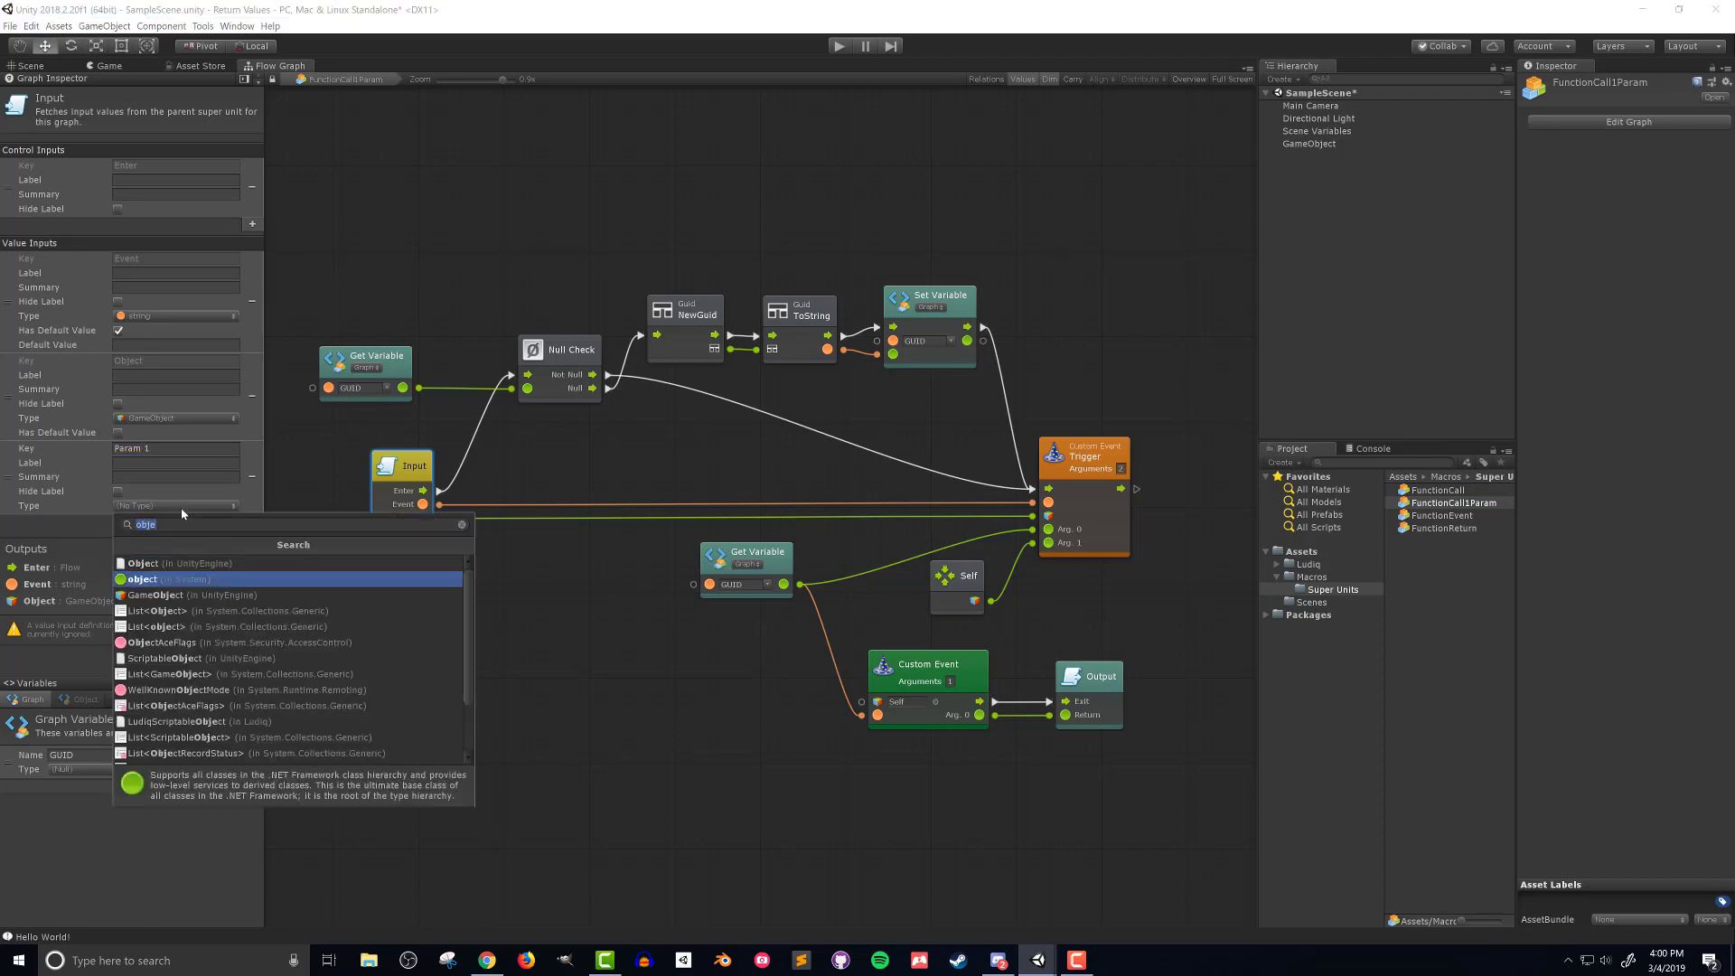
{"action": "left_click", "coordinate": [141, 578]}
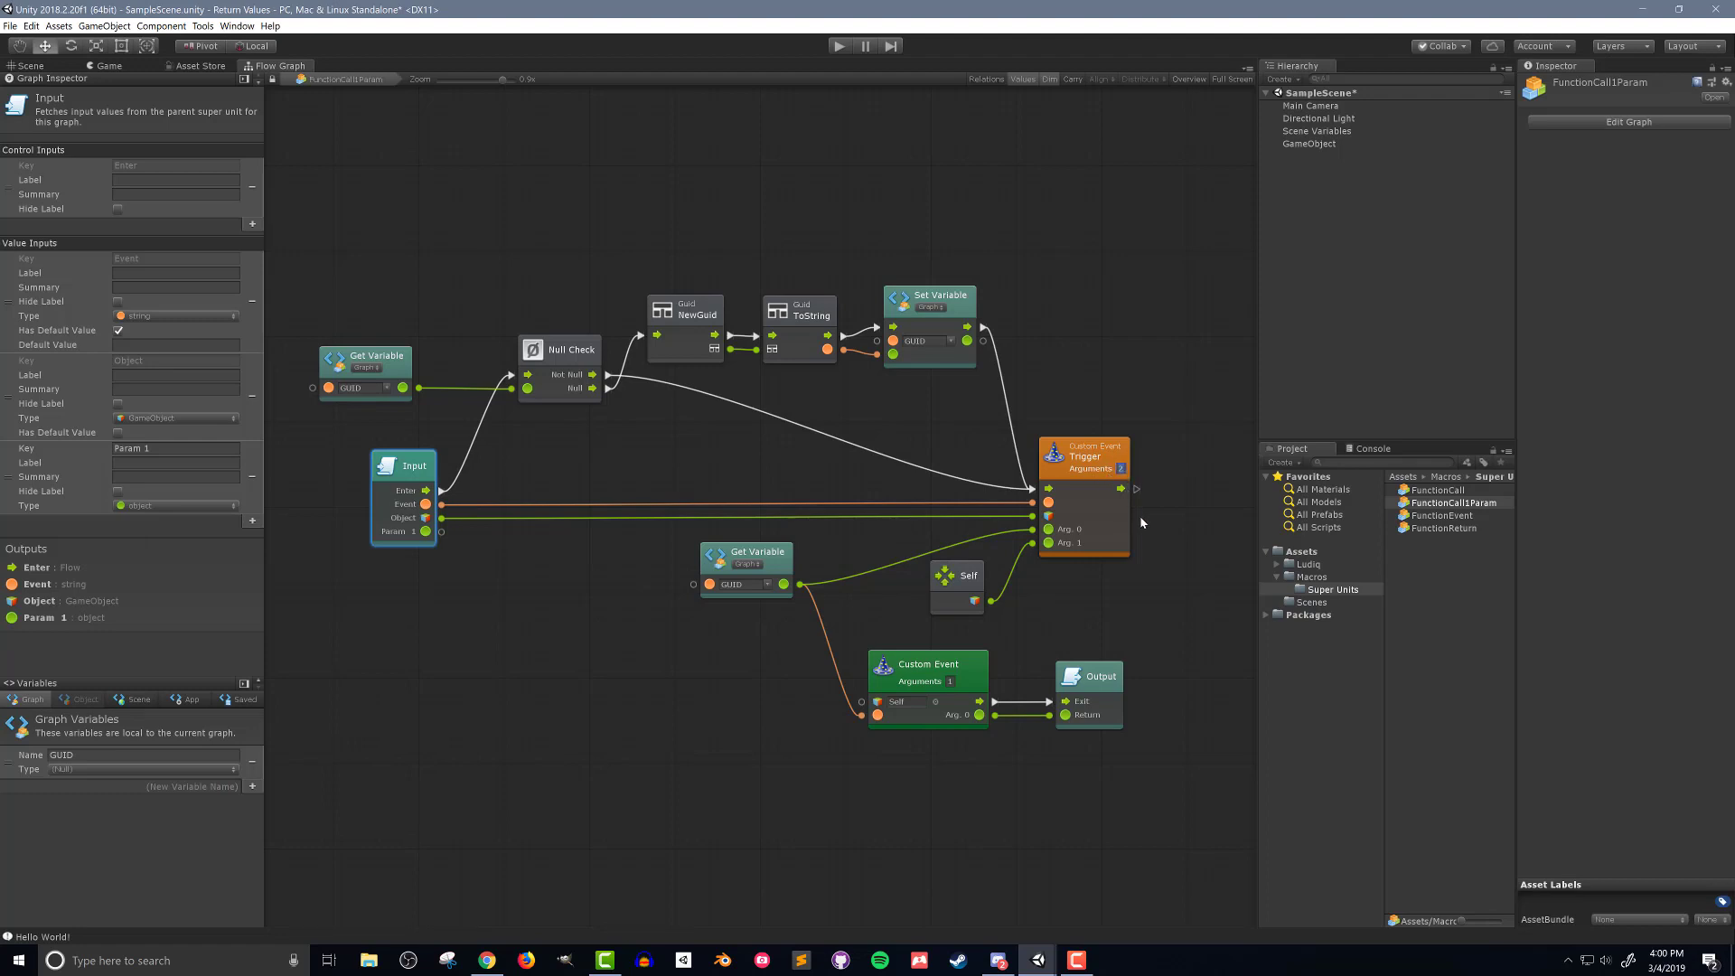
{"action": "left_click", "coordinate": [1121, 468]}
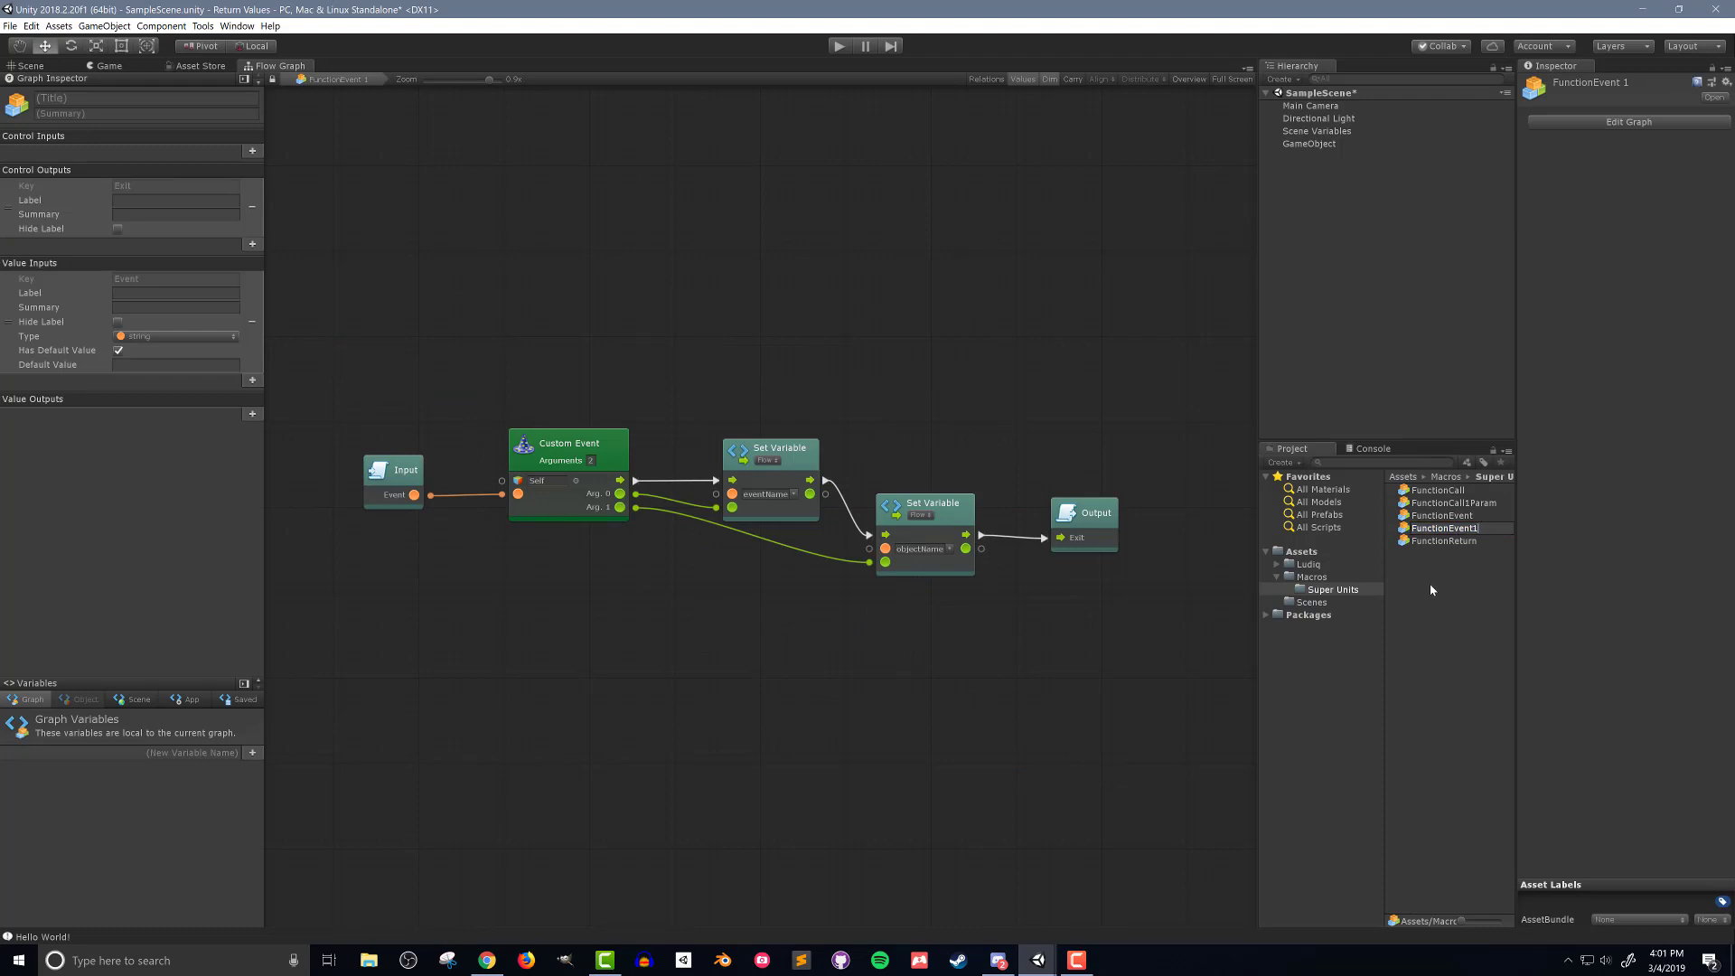
Confirm the copied event macro's new name FunctionEvent1Param.
{"action": "left_click", "coordinate": [1451, 527]}
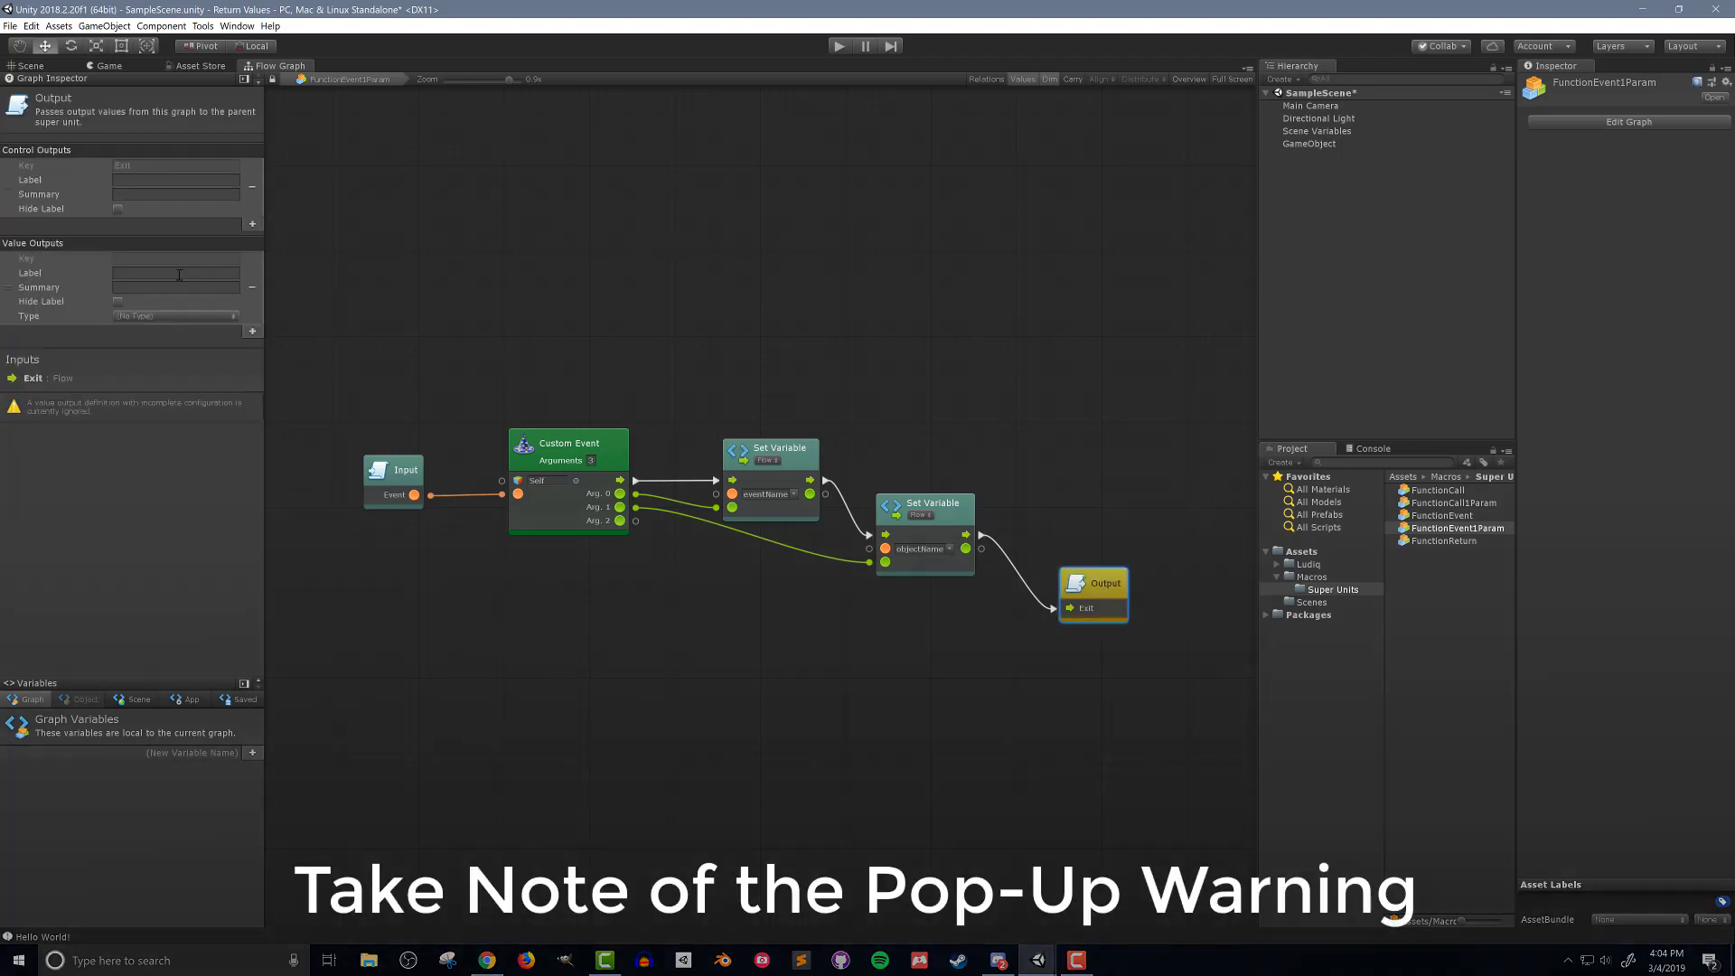
Key the Output unit's new object value output 'Param 1' and accept the port key change.
{"action": "left_click", "coordinate": [173, 257]}
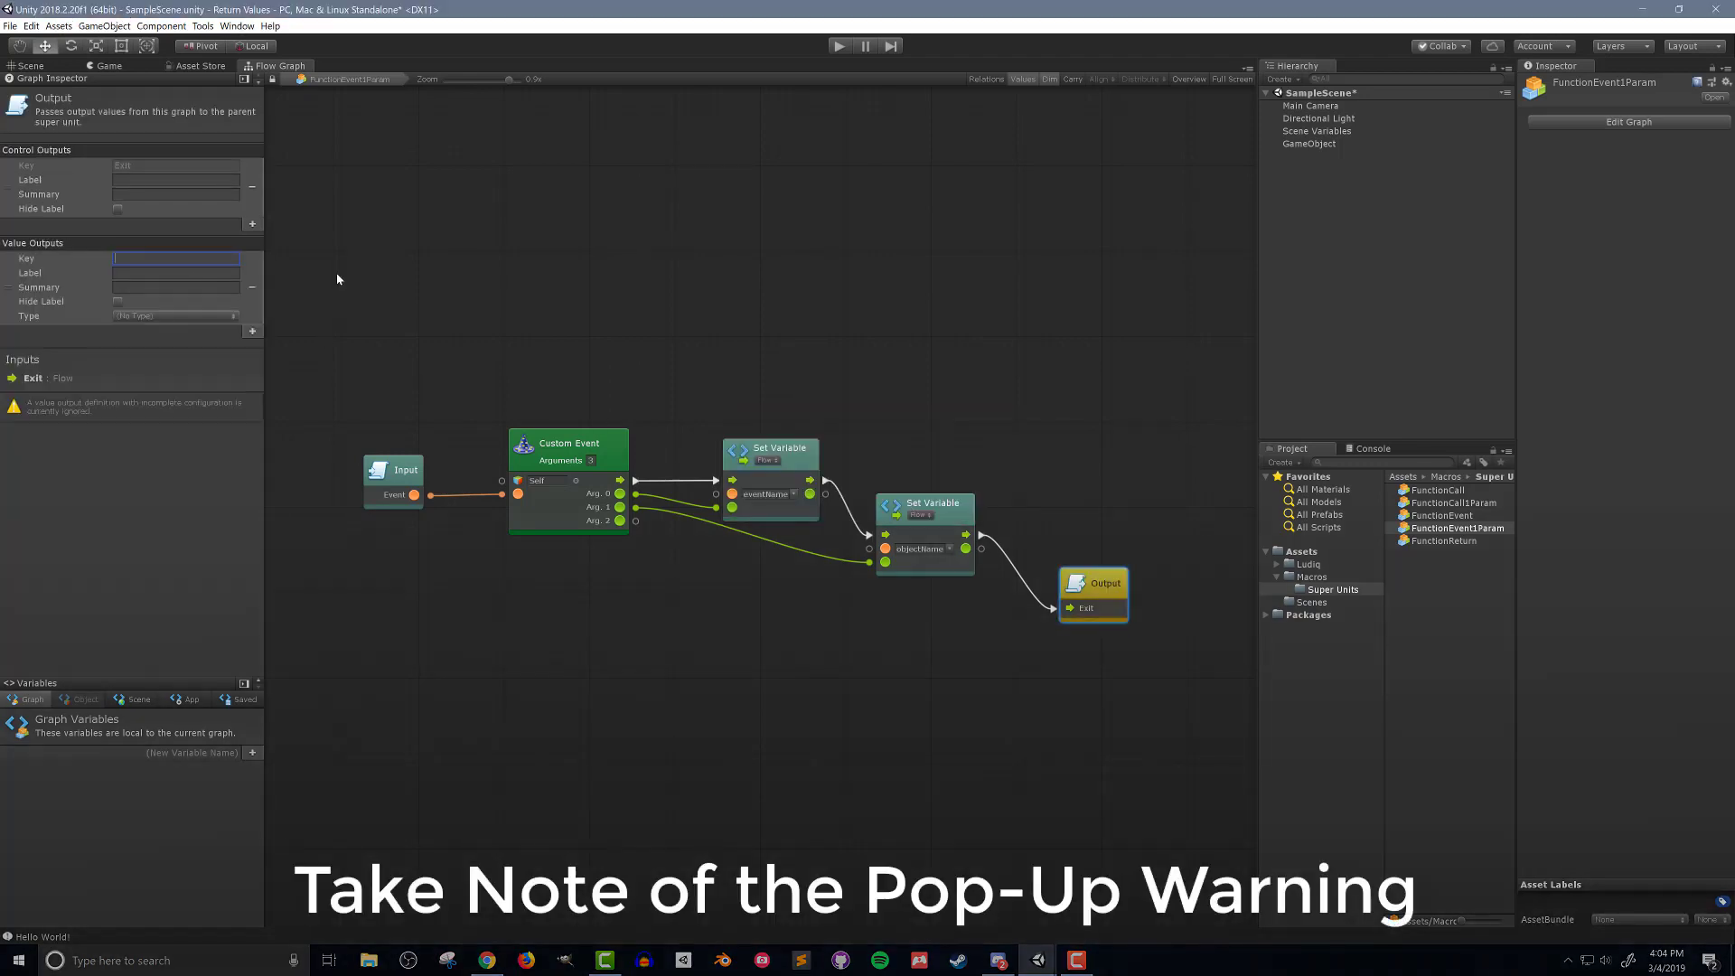
{"action": "type", "text": "Param 1"}
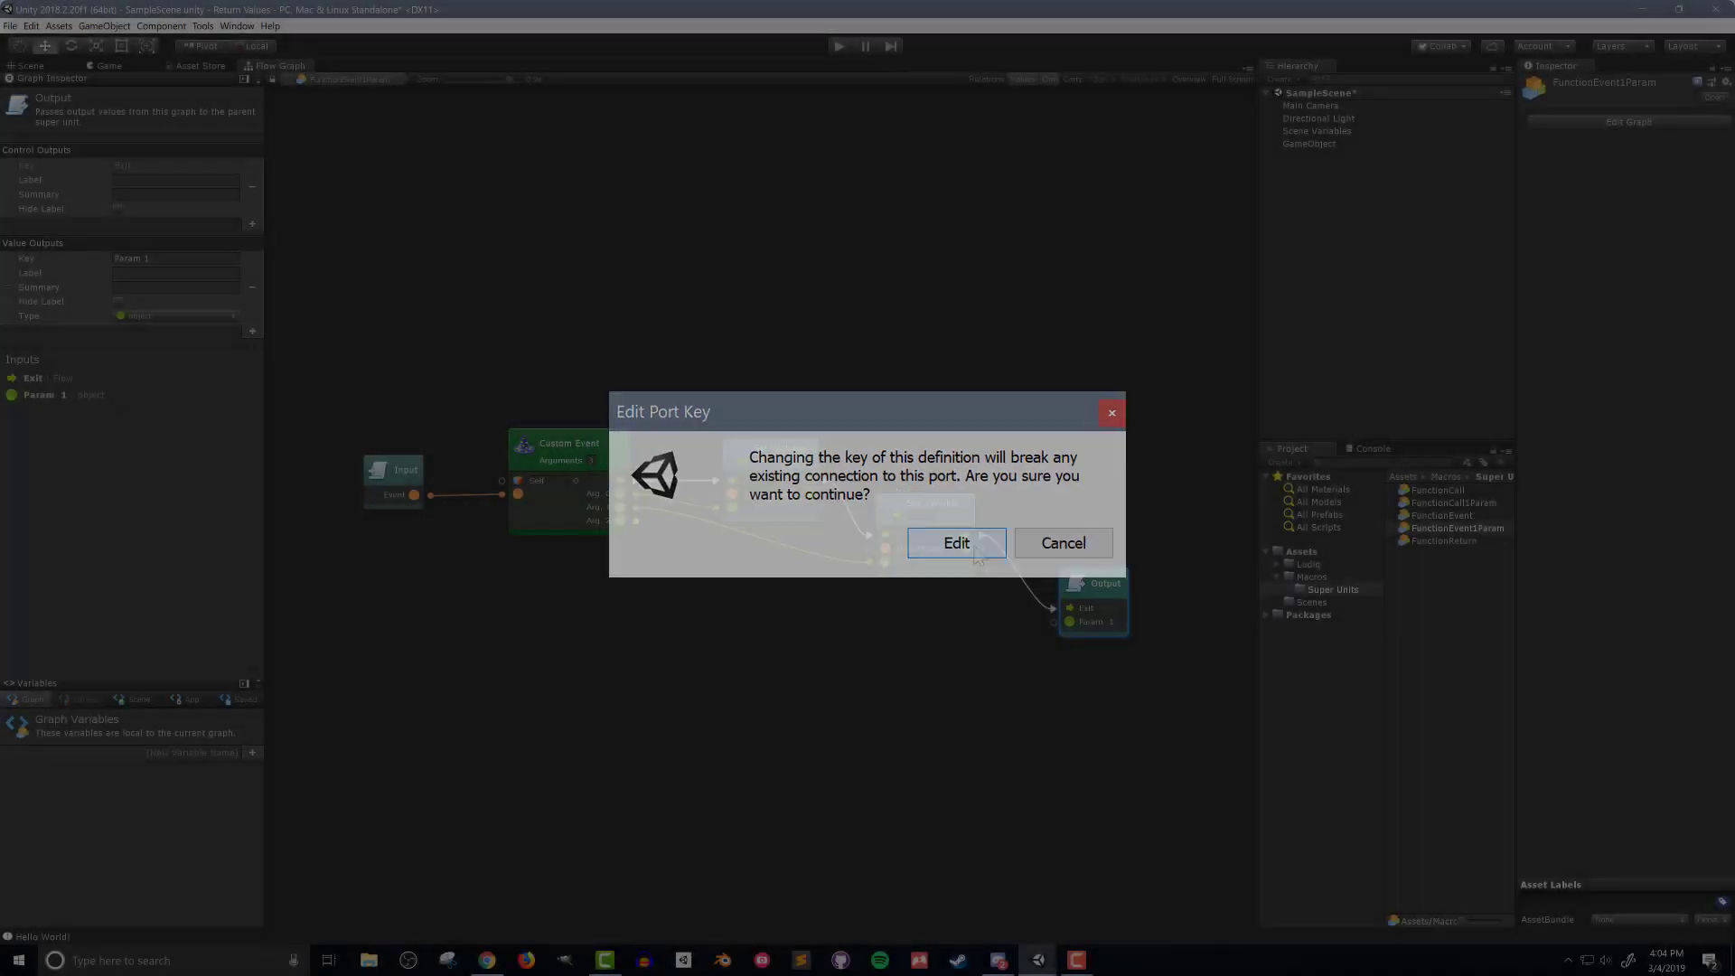
{"action": "left_click", "coordinate": [956, 542]}
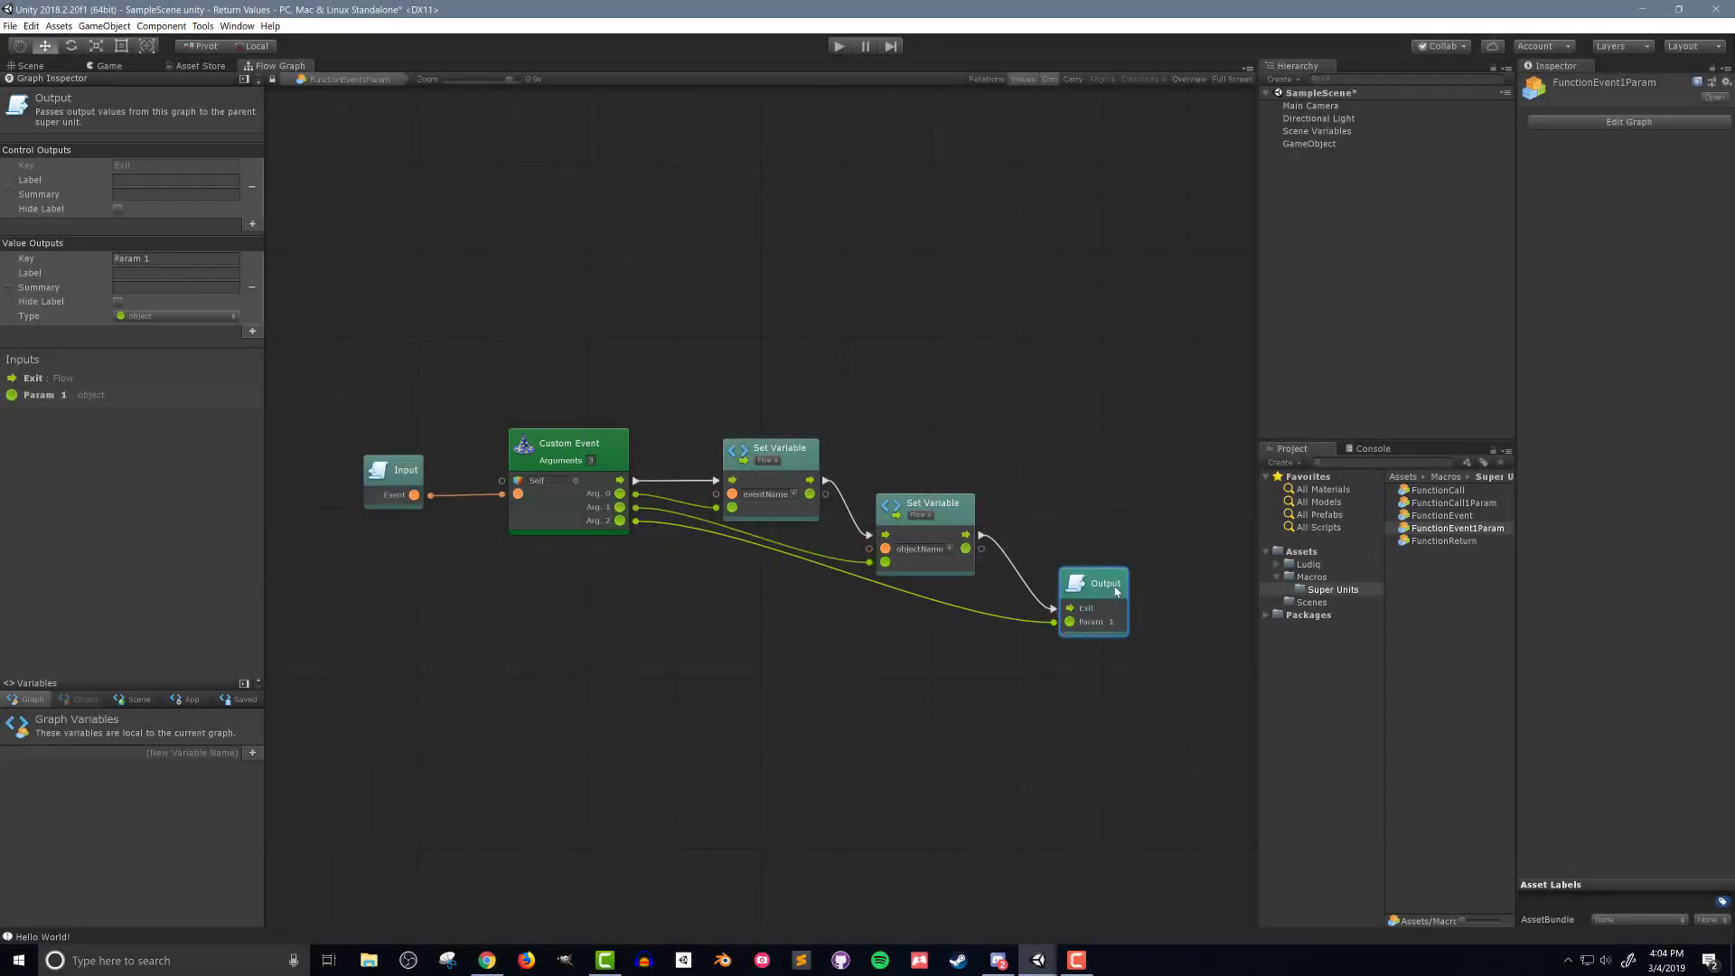
{"action": "mouse_move", "coordinate": [1114, 589]}
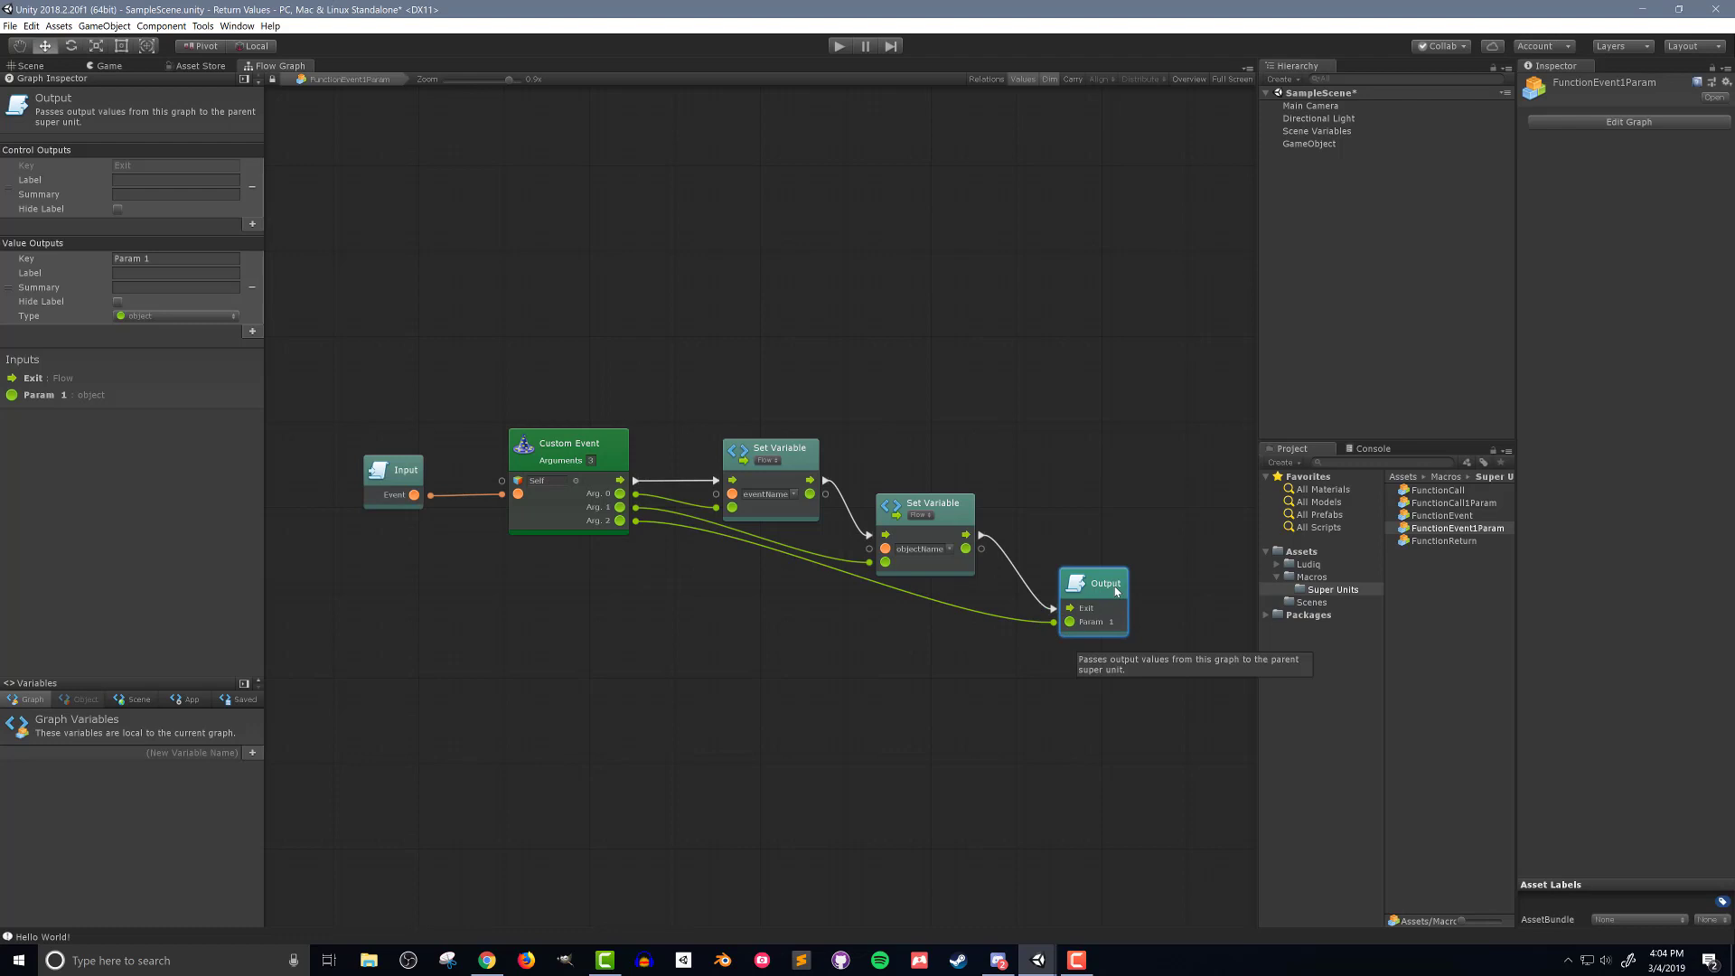
{"action": "mouse_move", "coordinate": [1159, 580]}
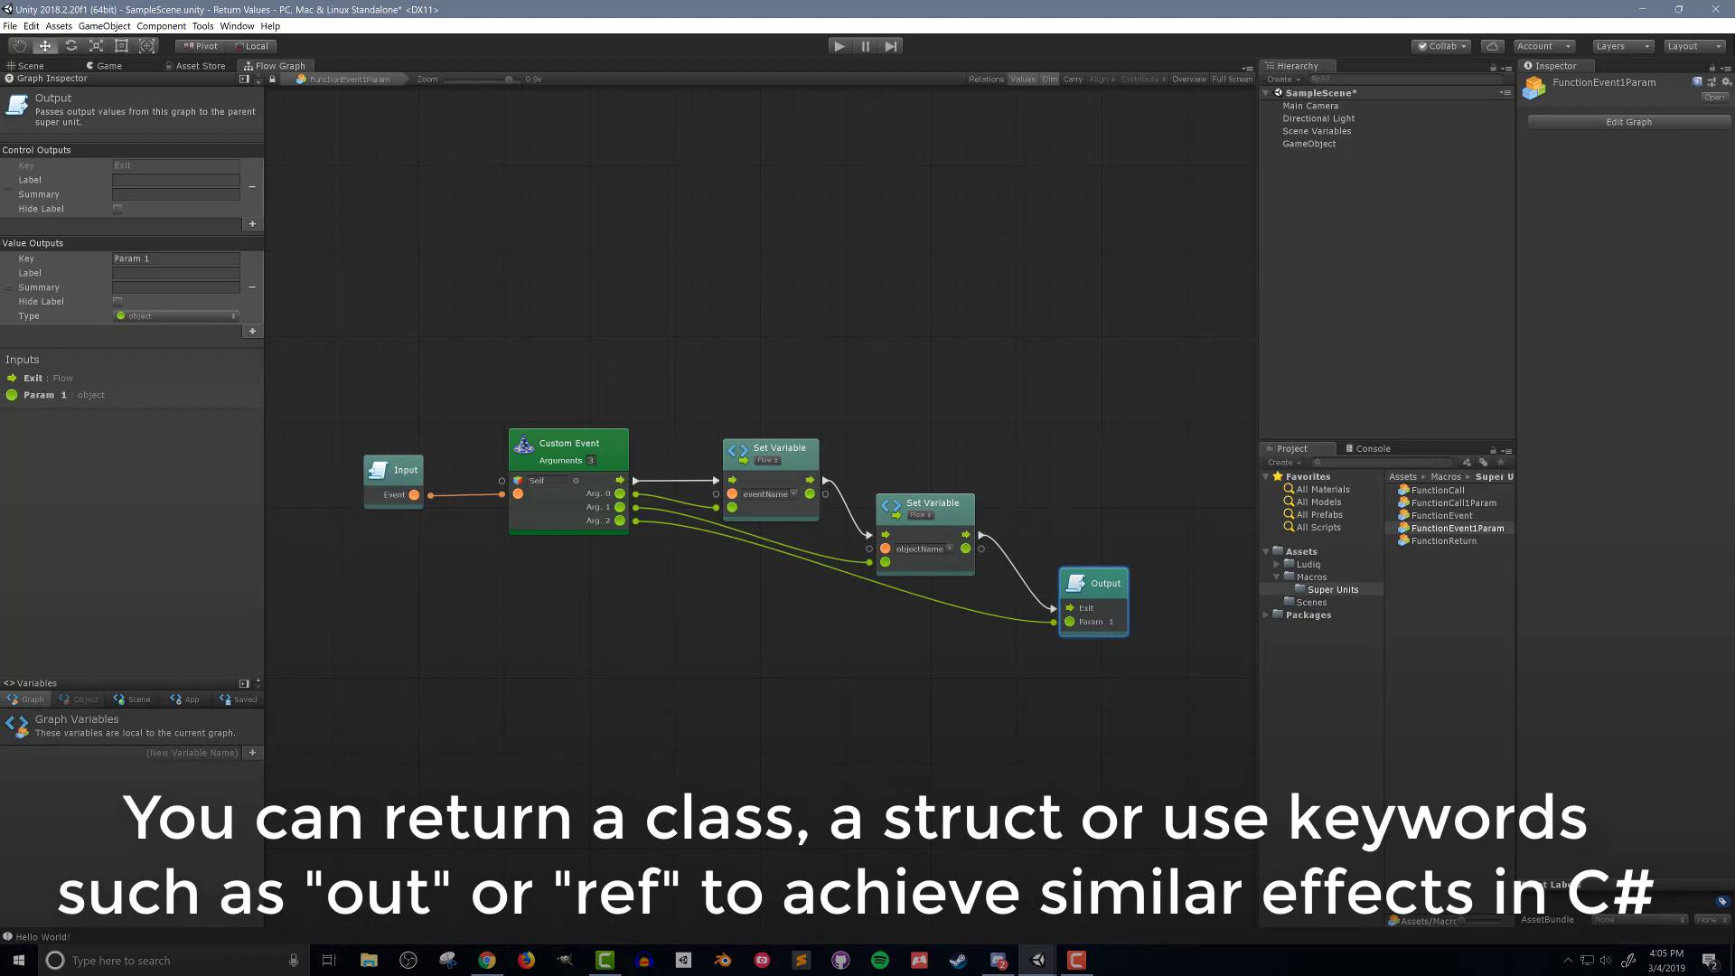
{"action": "left_click", "coordinate": [1308, 576]}
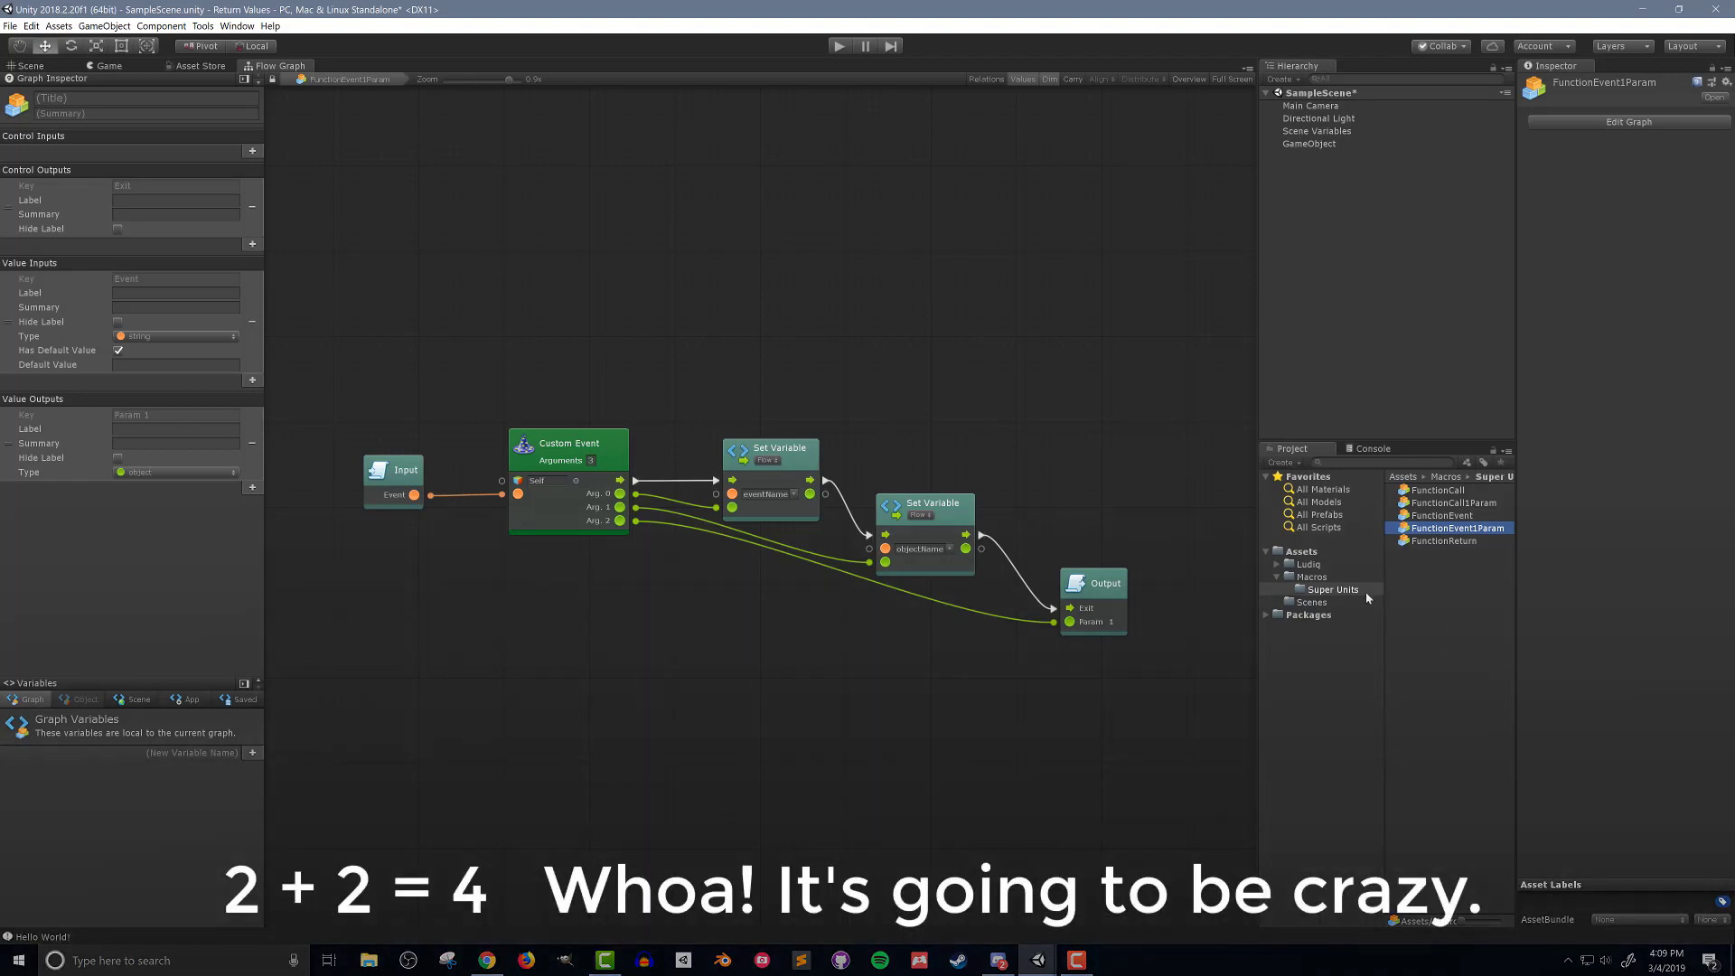
{"action": "mouse_move", "coordinate": [1353, 586]}
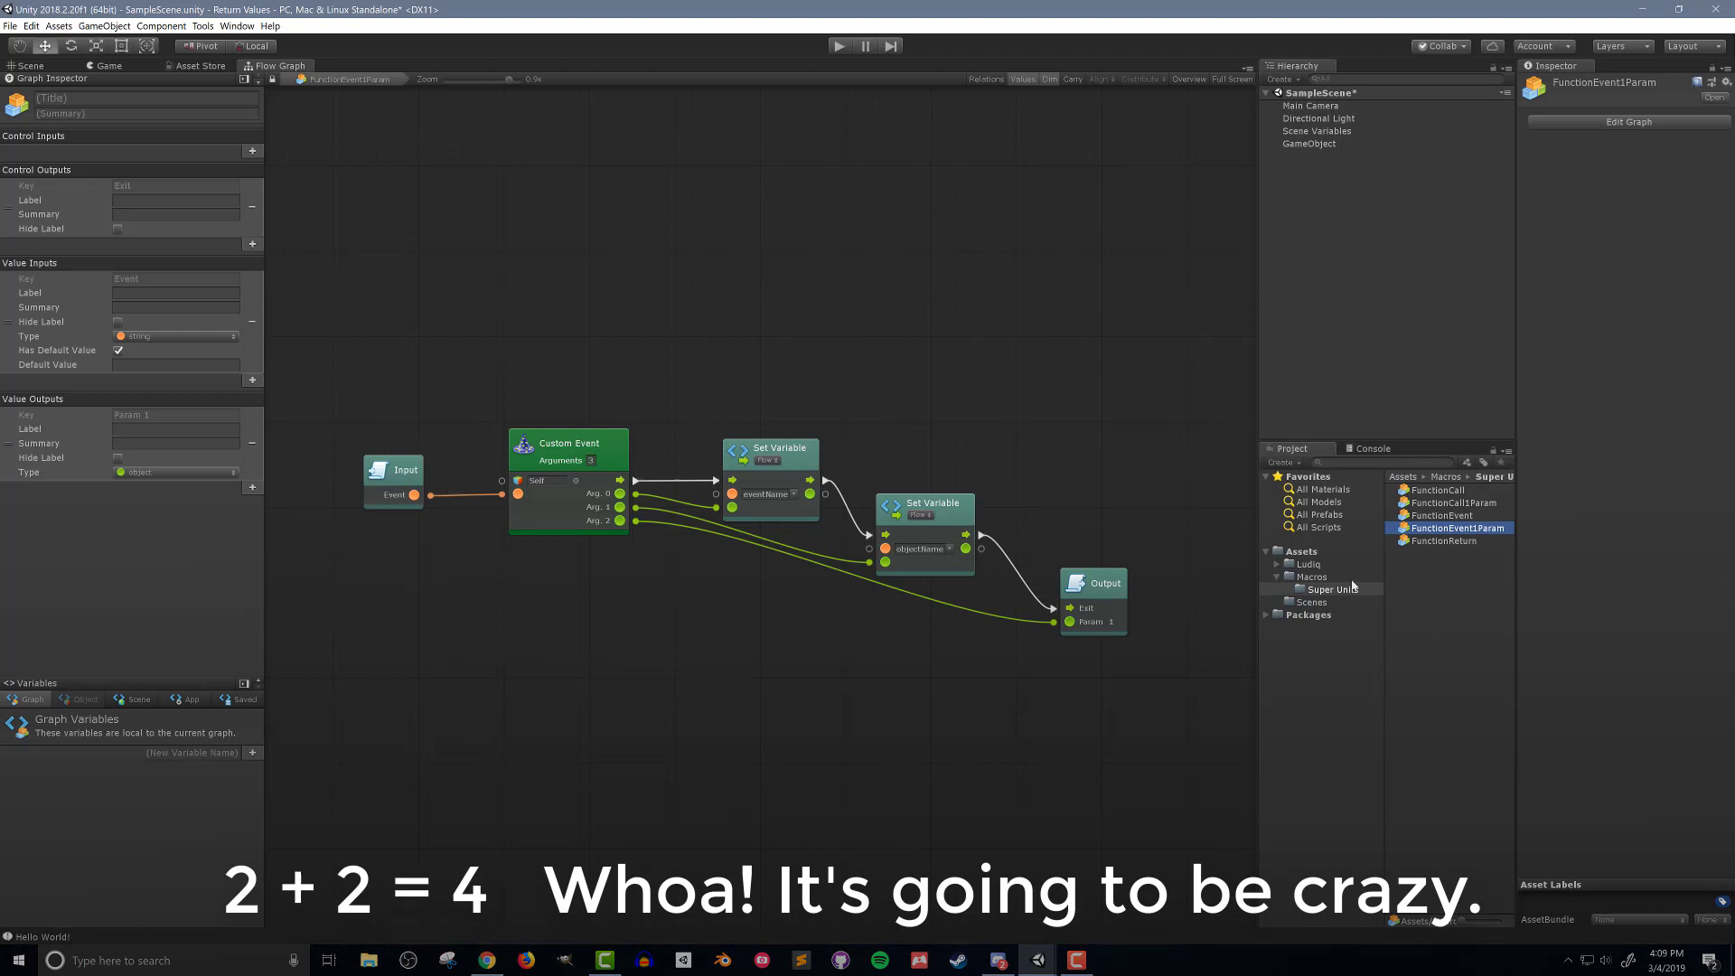
{"action": "mouse_move", "coordinate": [1344, 578]}
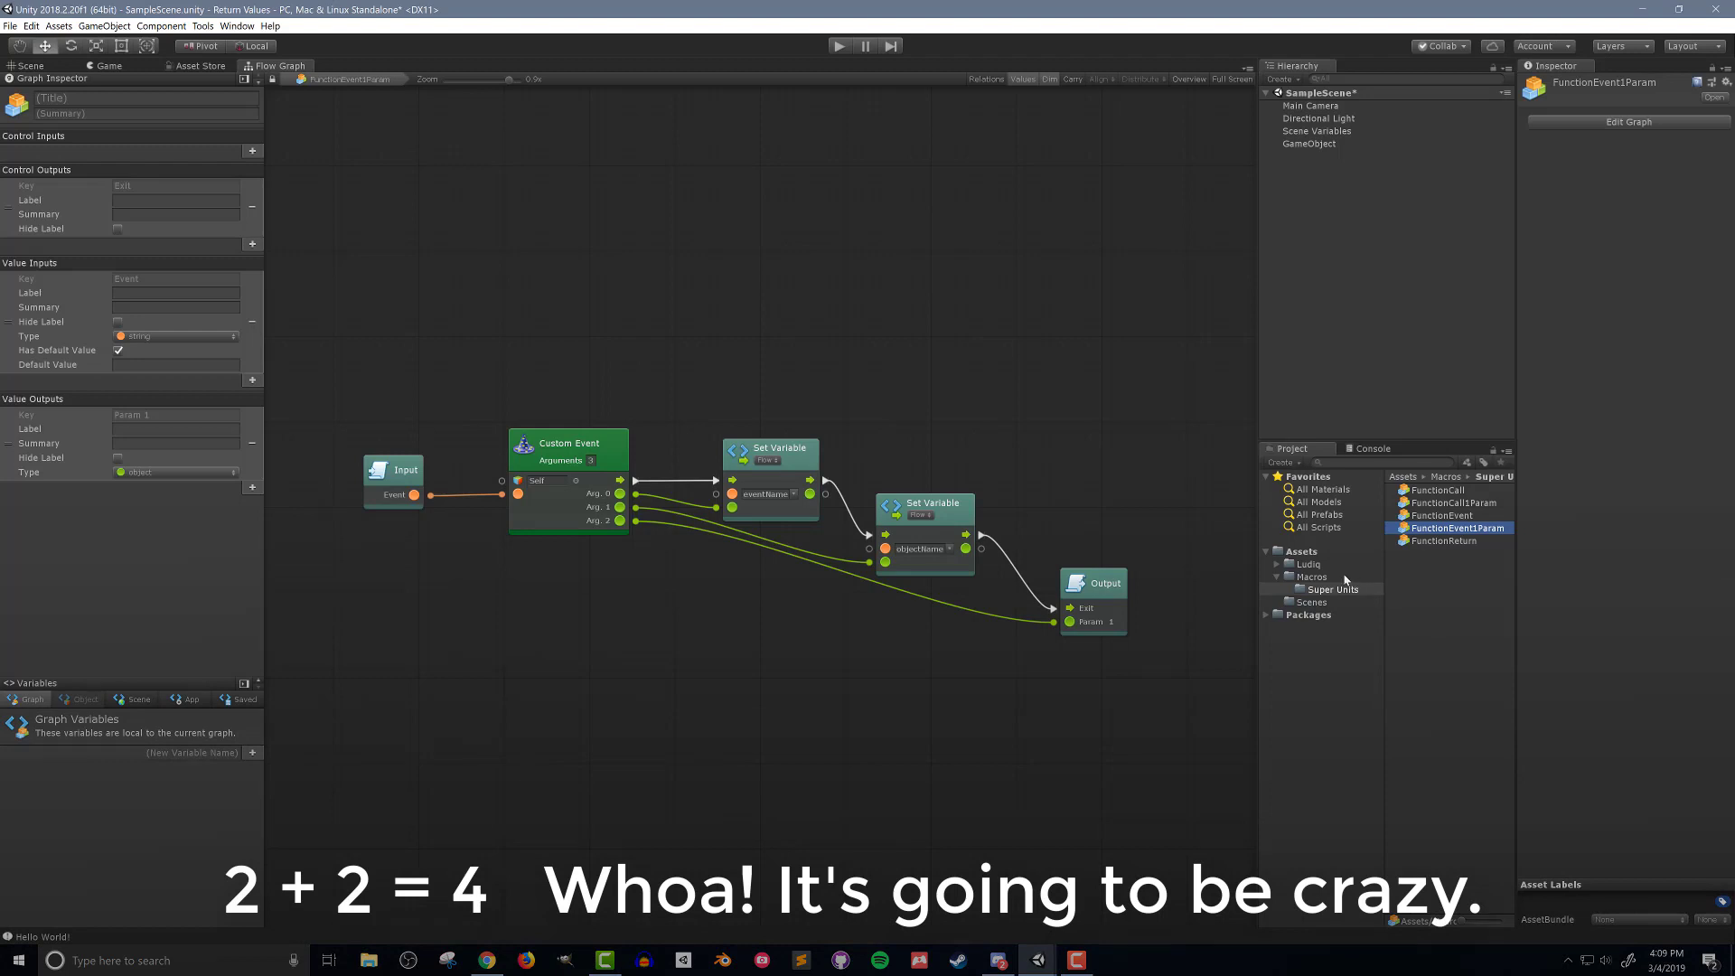
Lay out the example units and wire Start's trigger into FunctionCall1Param's Enter.
{"action": "right_click", "coordinate": [1312, 577]}
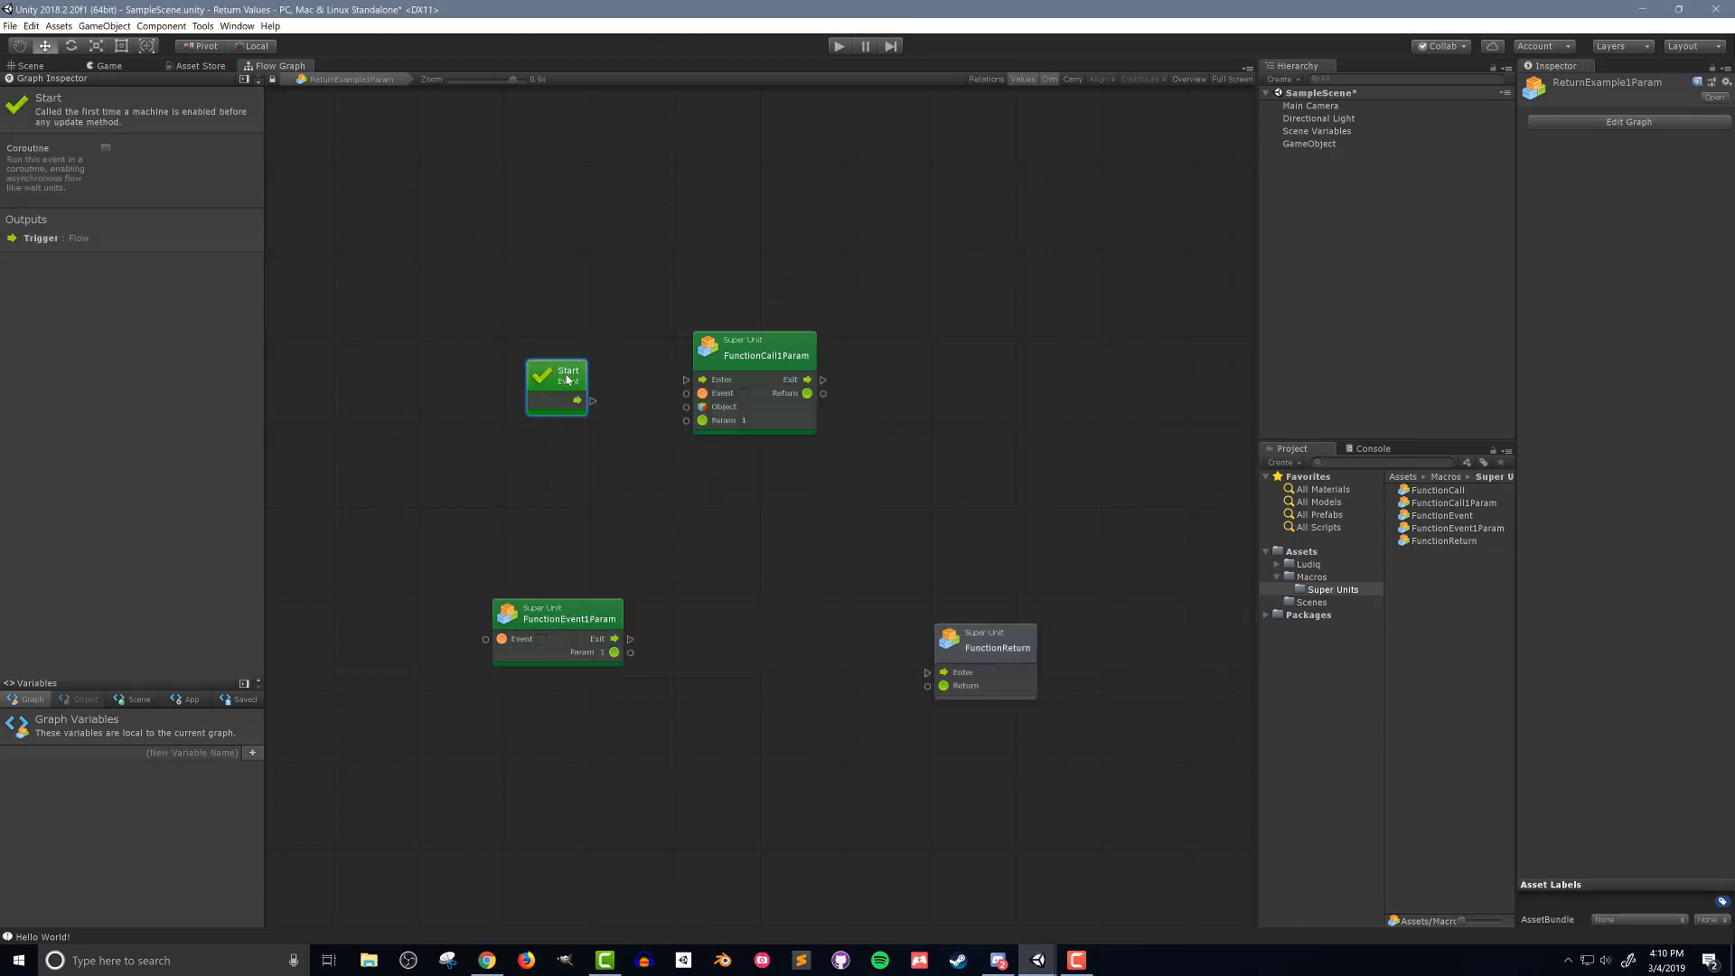
{"action": "left_click_drag", "start_coordinate": [592, 372], "coordinate": [692, 377]}
{"action": "type", "text": "sel"}
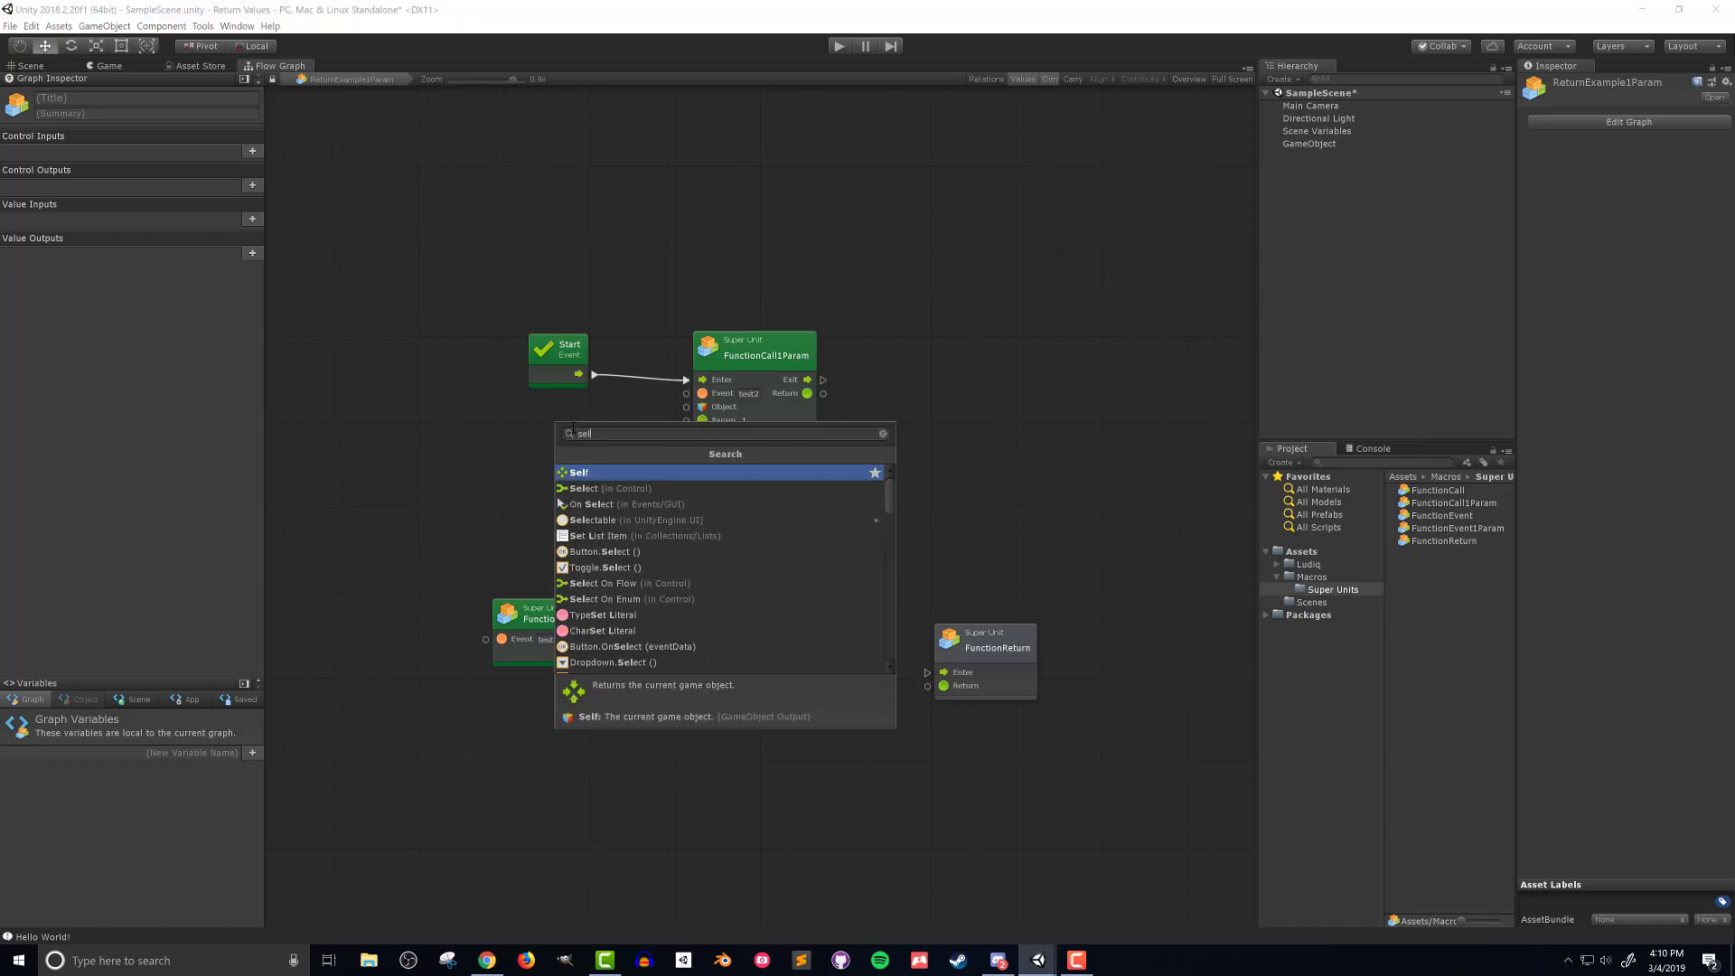
Feed Self into the call's Object input and an Int Literal into Param 1.
{"action": "left_click", "coordinate": [578, 471]}
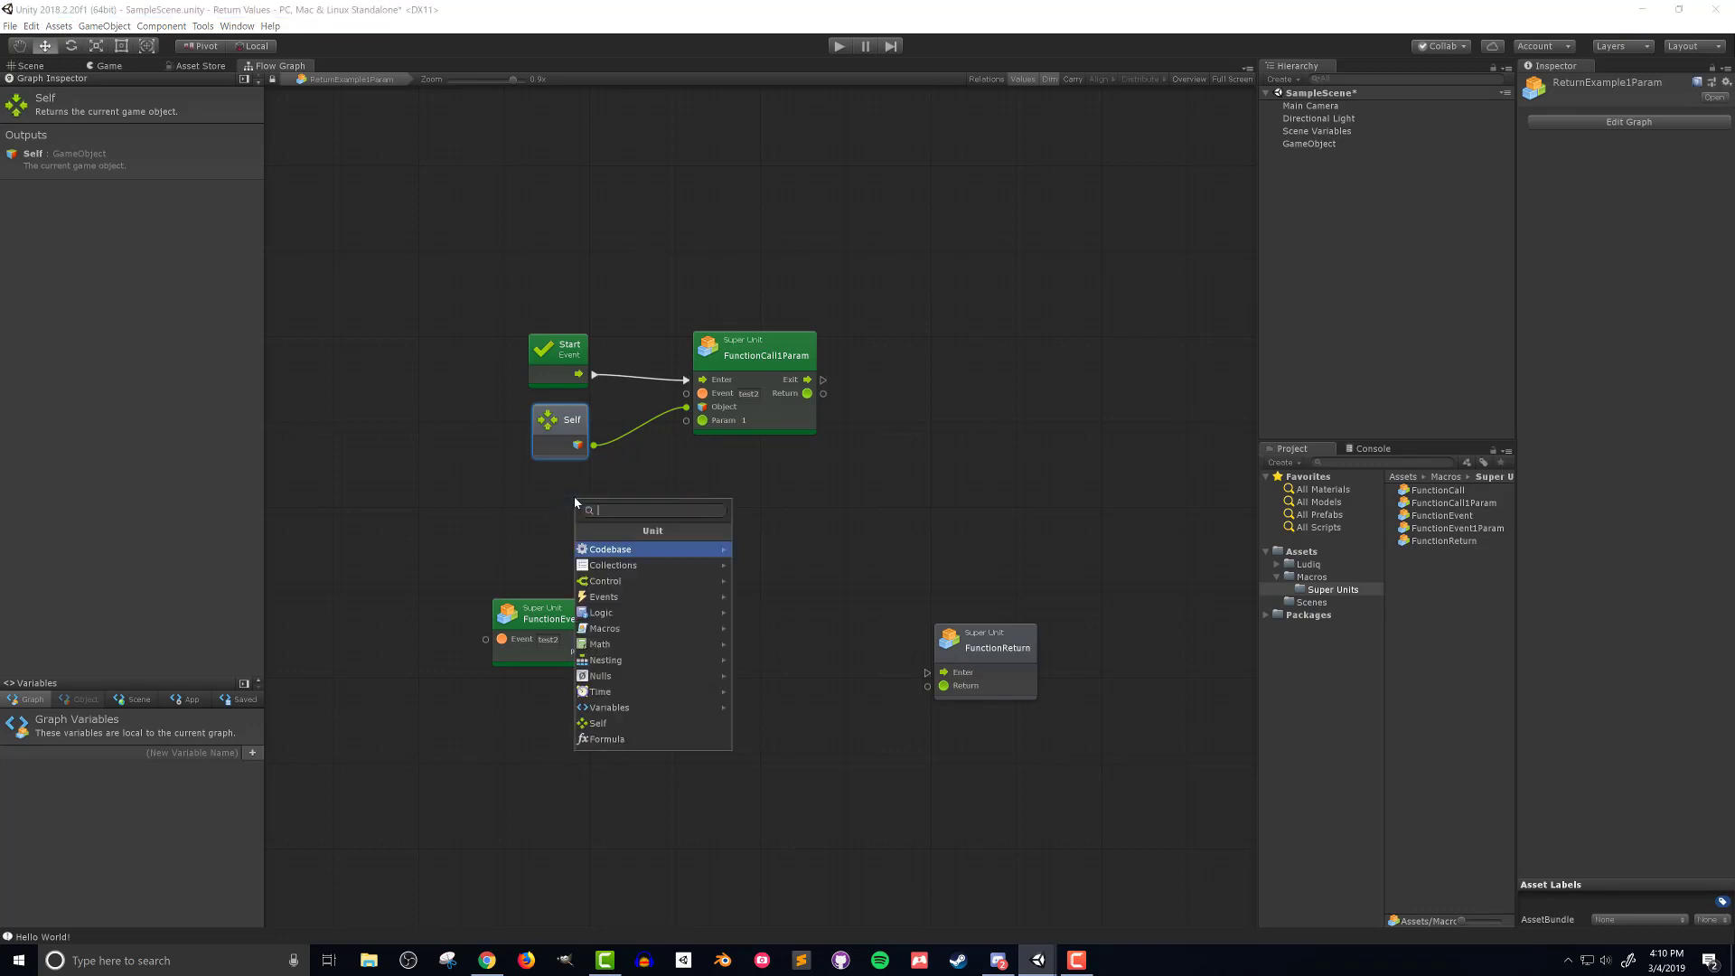
{"action": "type", "text": "int li"}
{"action": "type", "text": "2"}
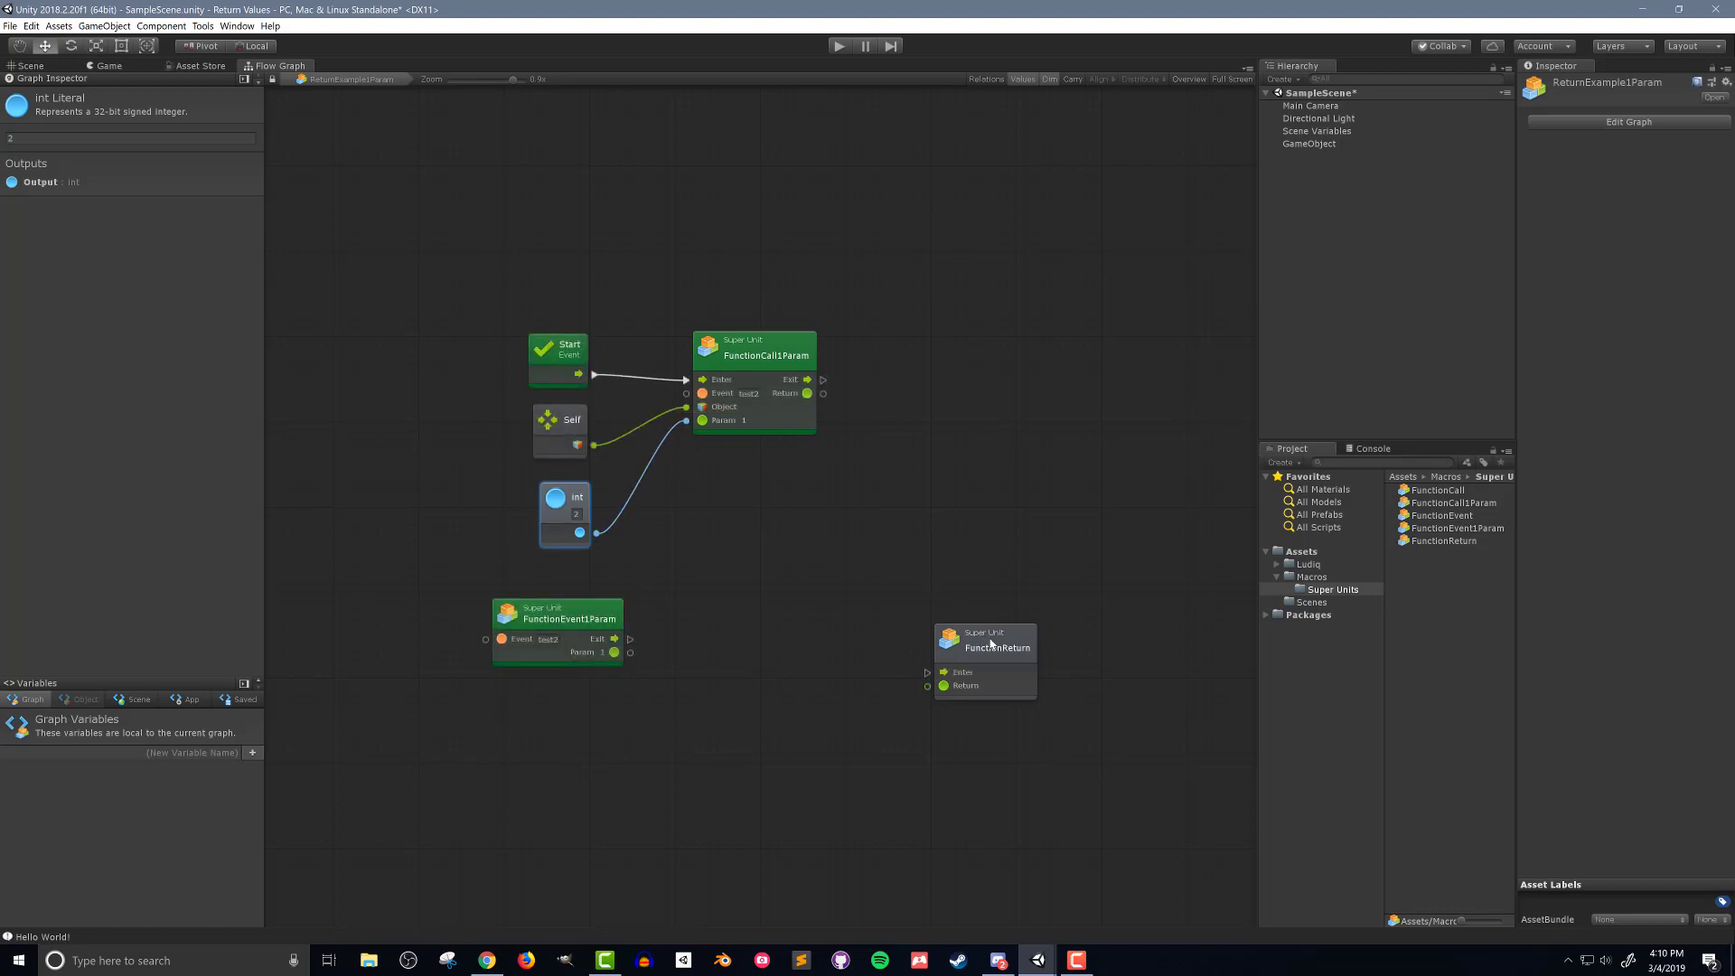
{"action": "left_click", "coordinate": [985, 640]}
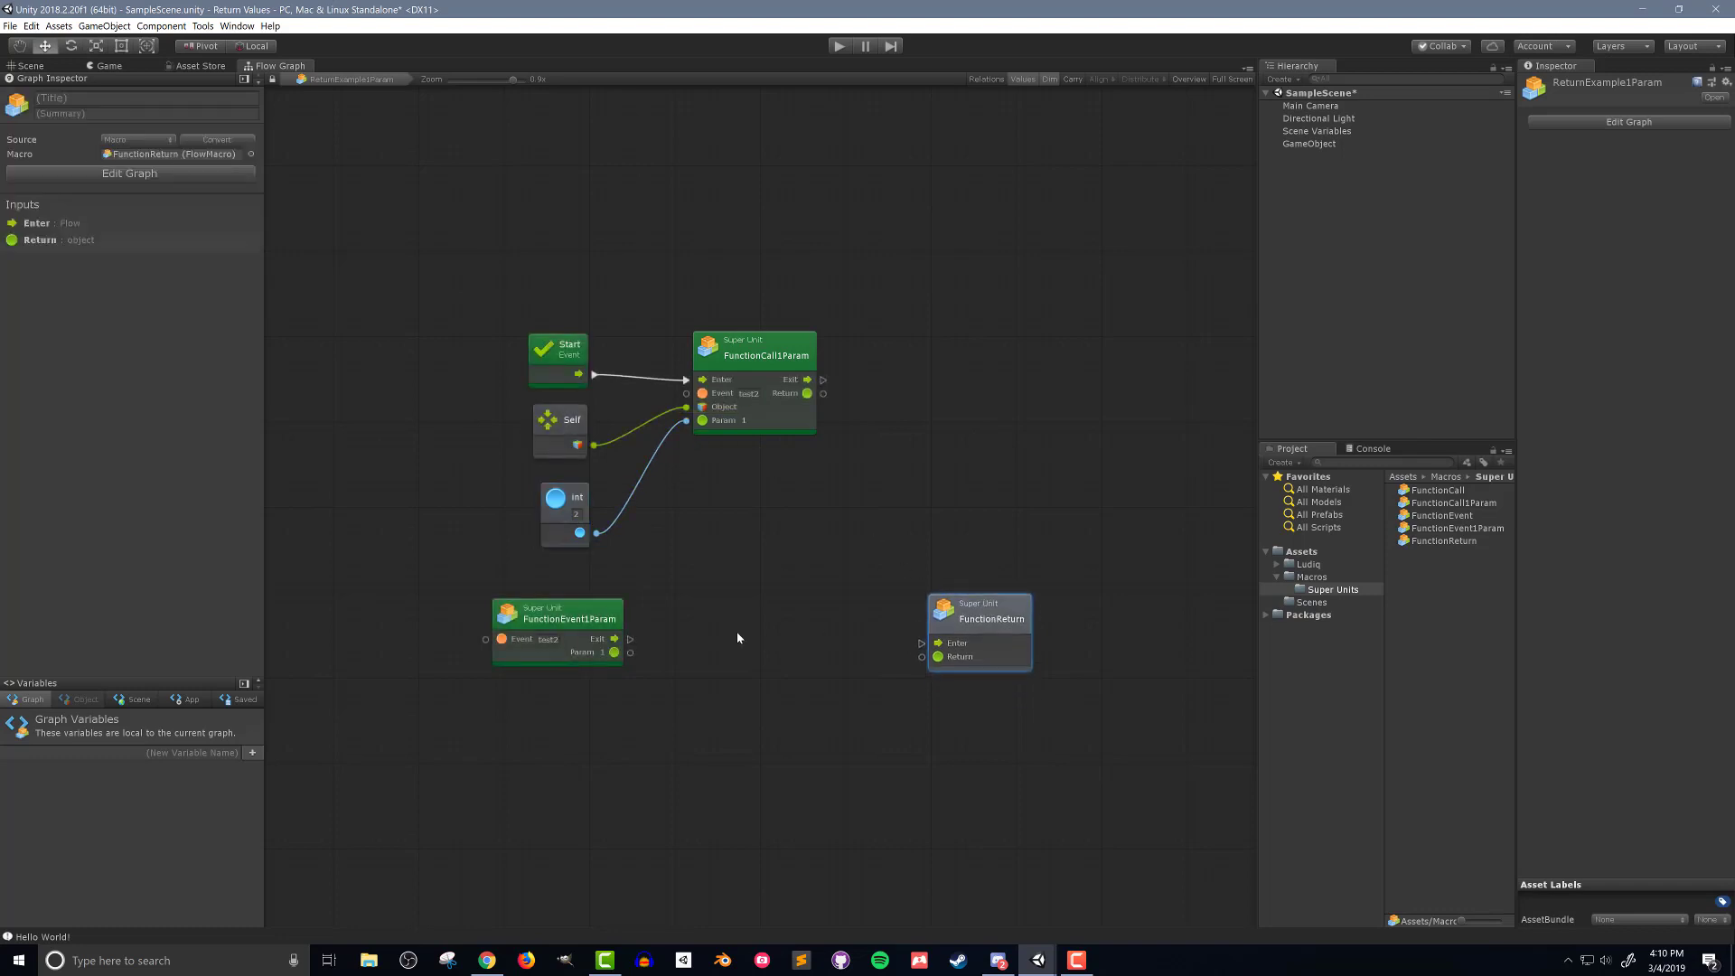
Add a scalar Add unit taking the event's Param 1 plus 2 into FunctionReturn, triggered by the event's Exit.
{"action": "right_click", "coordinate": [737, 638]}
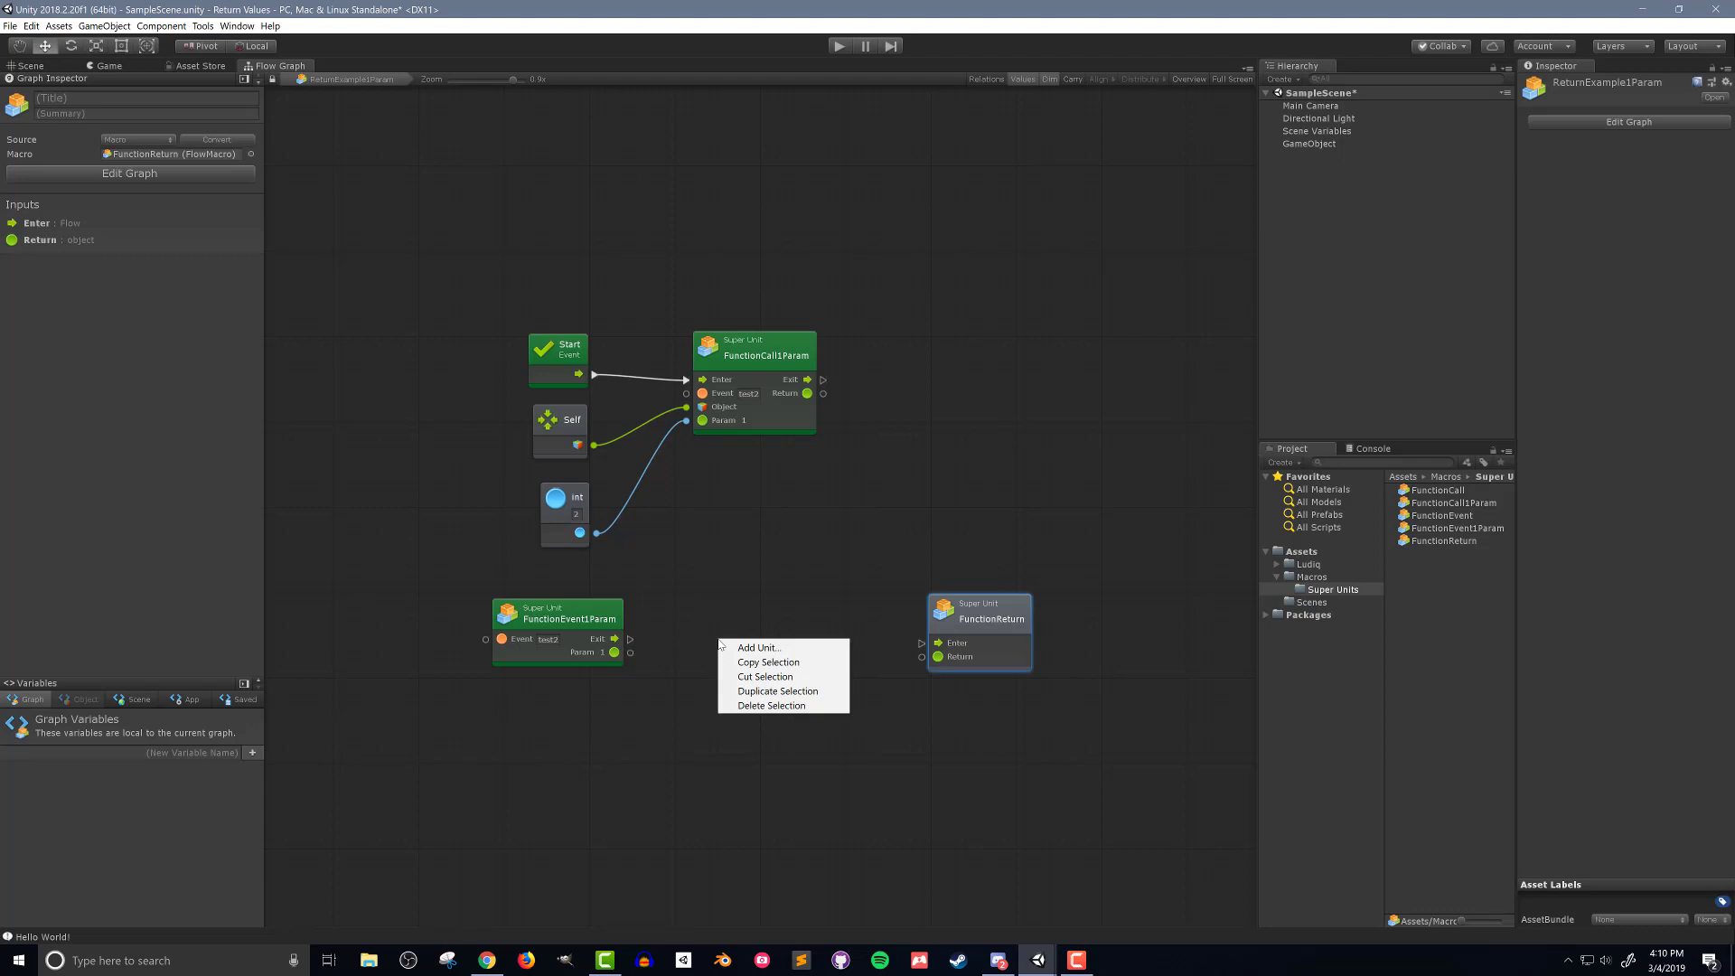
{"action": "left_click", "coordinate": [759, 646]}
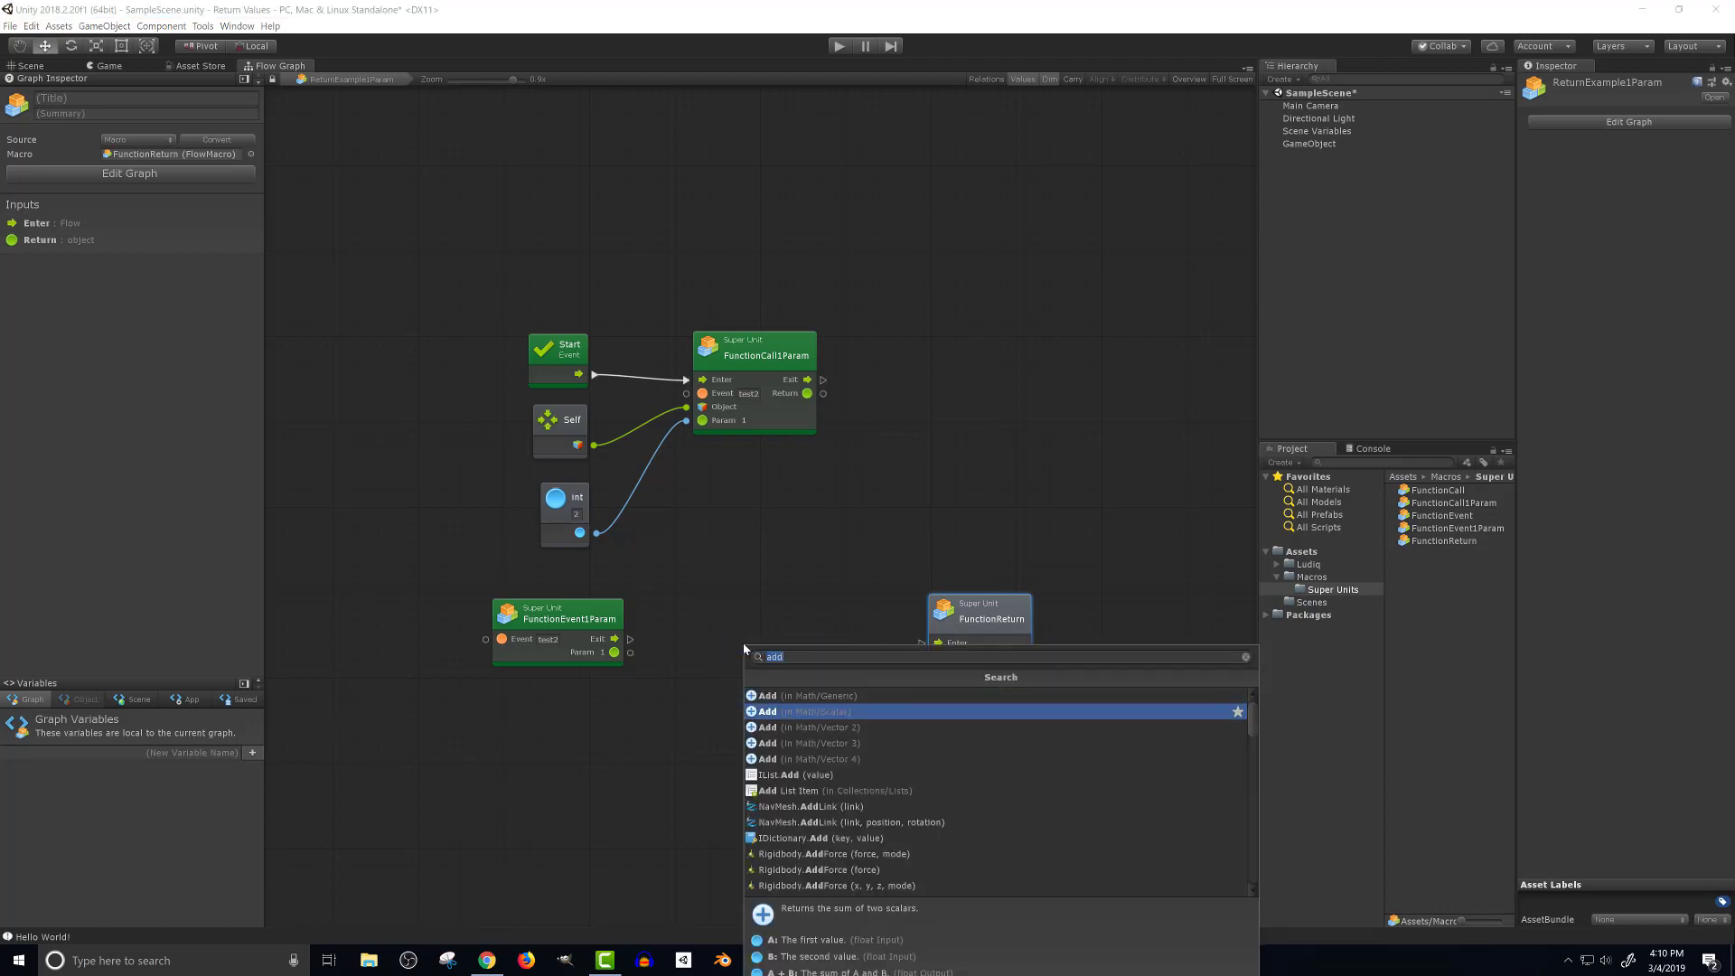
{"action": "left_click", "coordinate": [766, 712]}
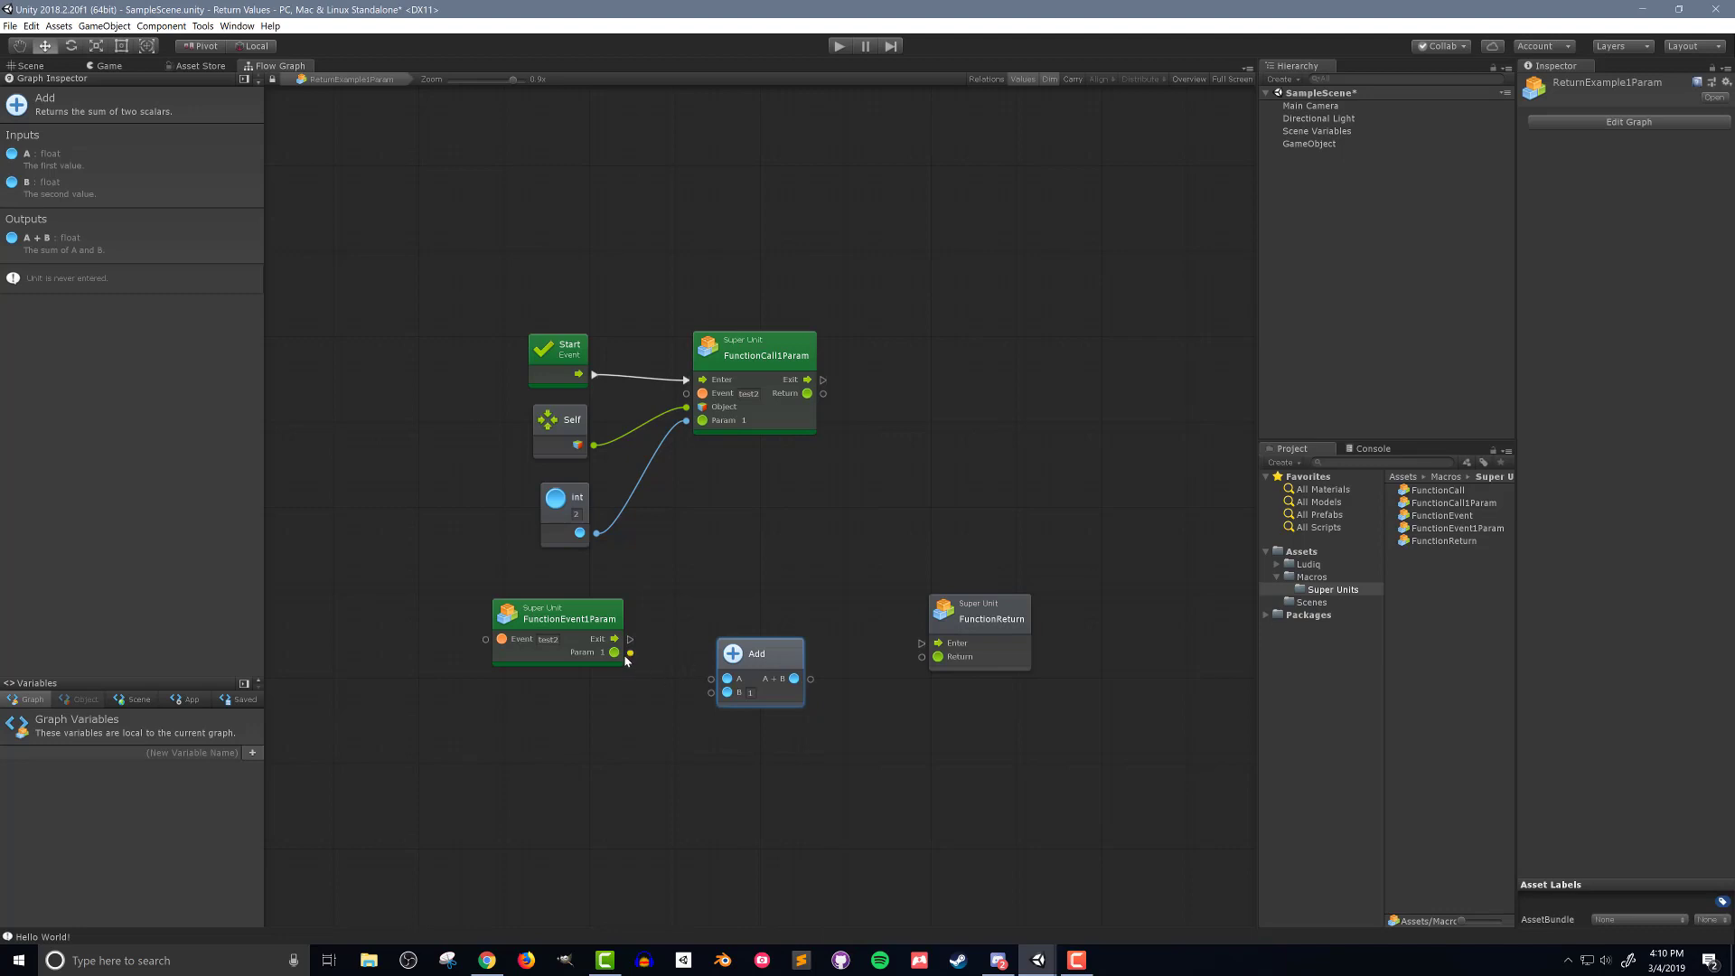
{"action": "left_click_drag", "start_coordinate": [614, 652], "coordinate": [712, 678]}
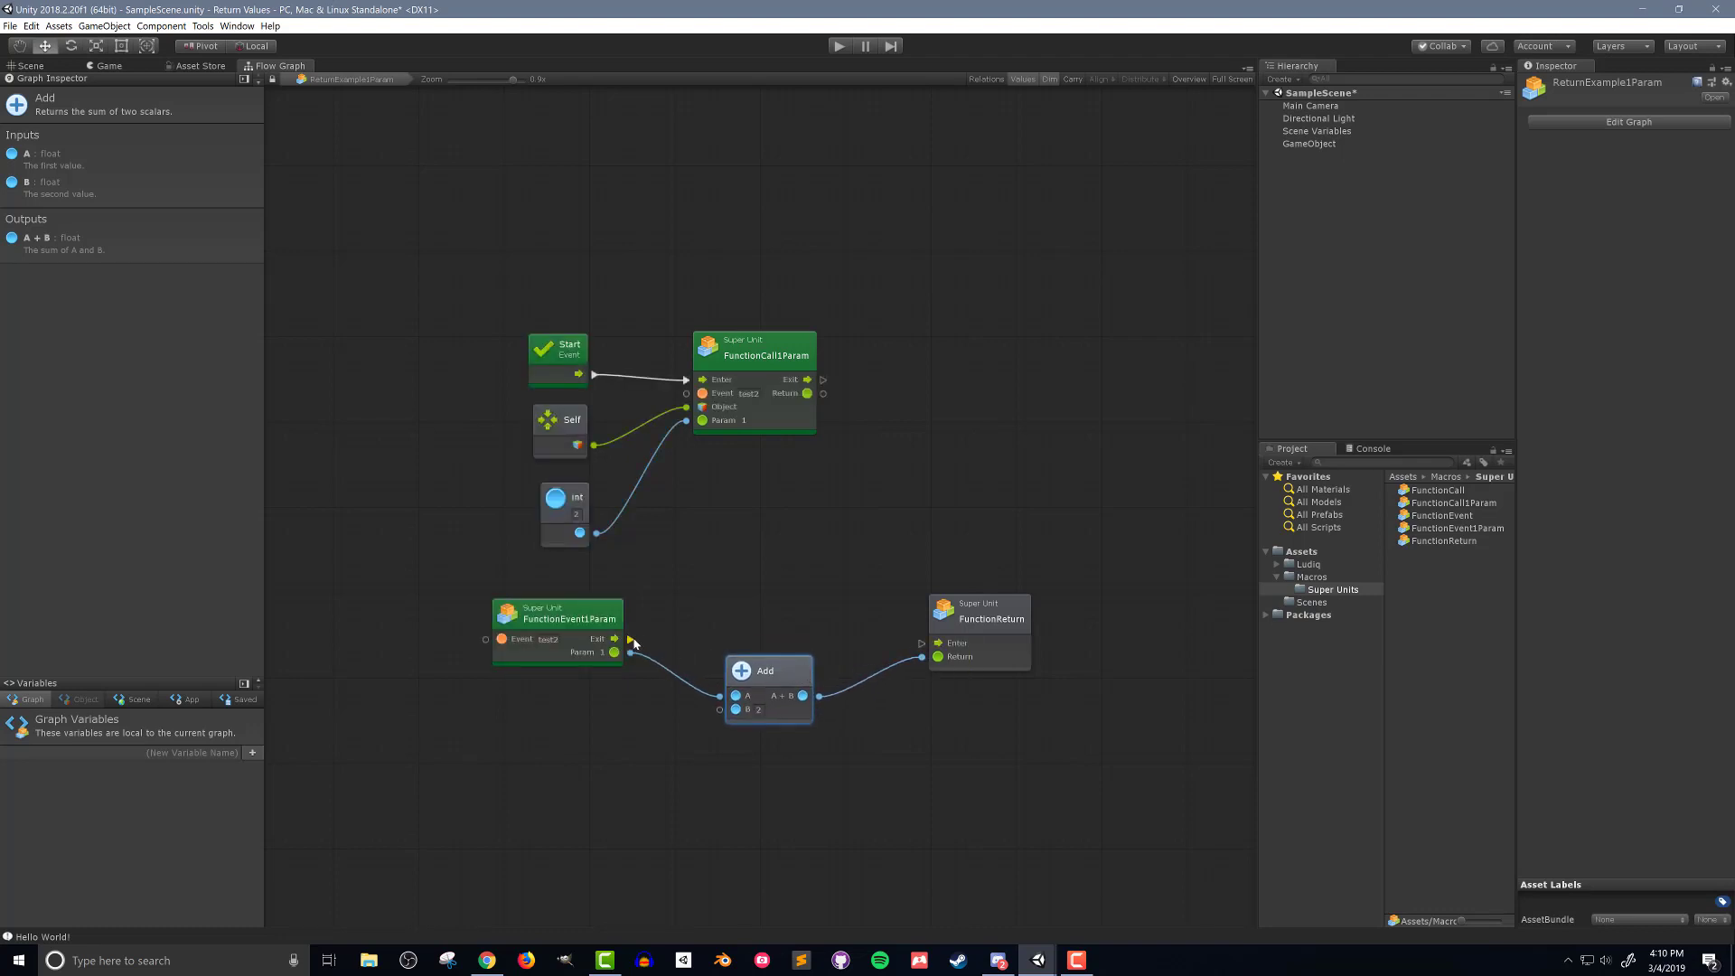
{"action": "left_click", "coordinate": [977, 611]}
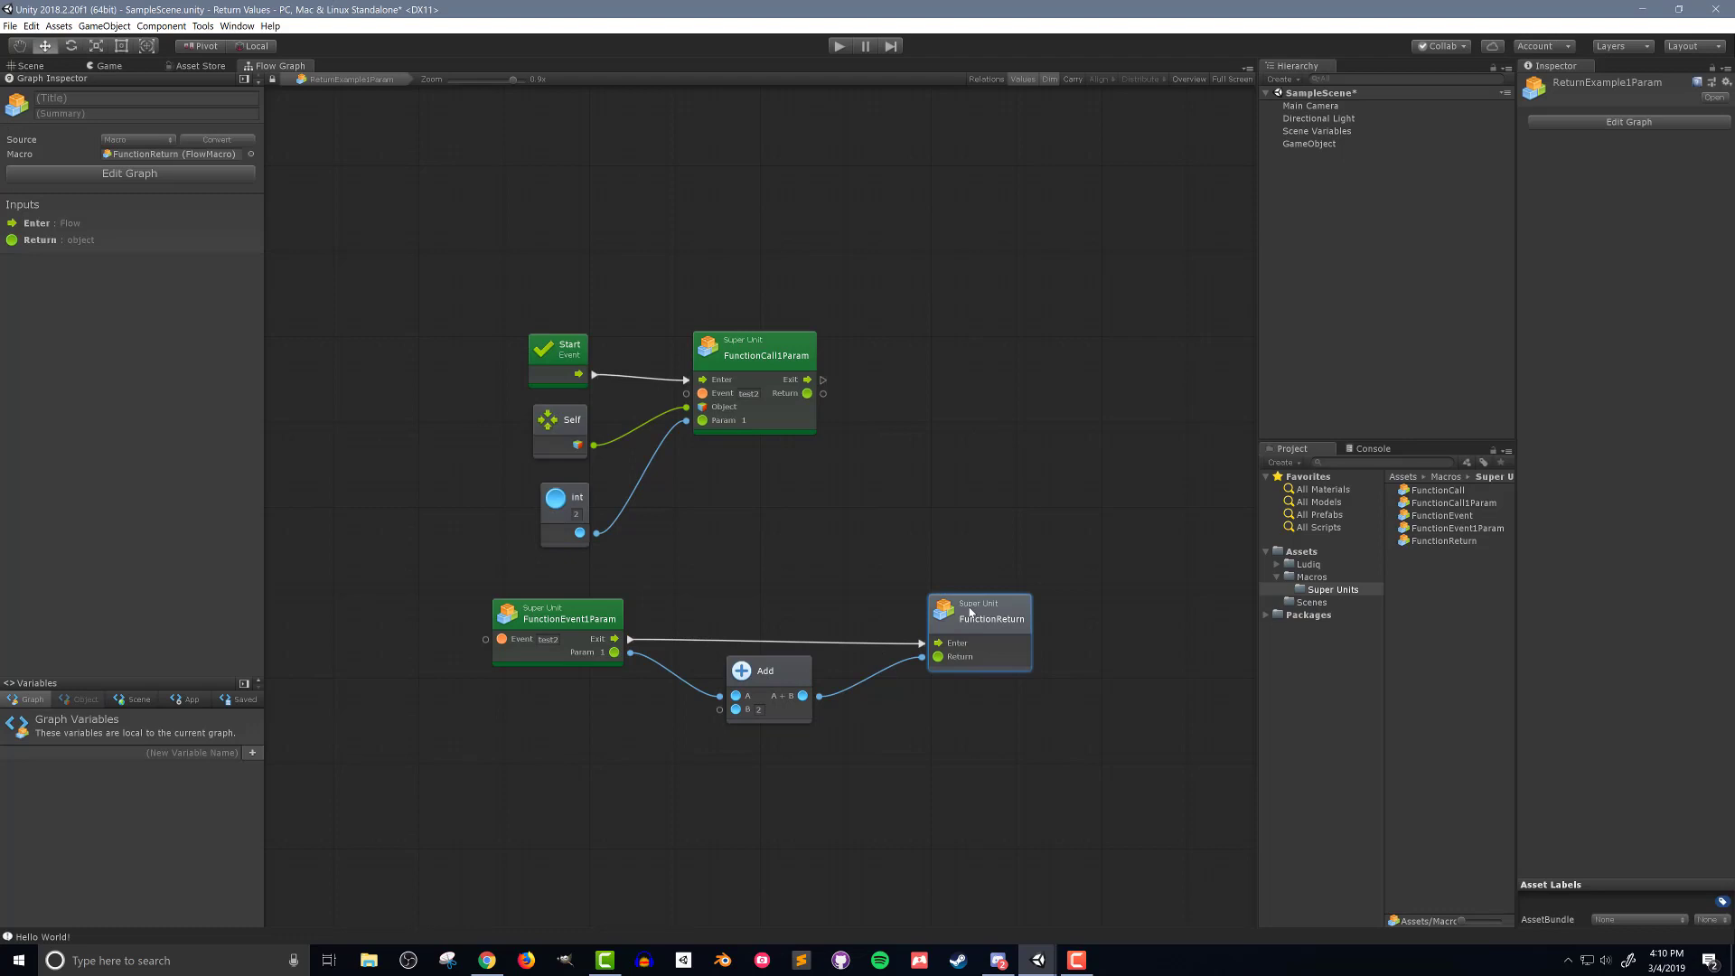
{"action": "left_click_drag", "start_coordinate": [973, 626], "coordinate": [972, 618]}
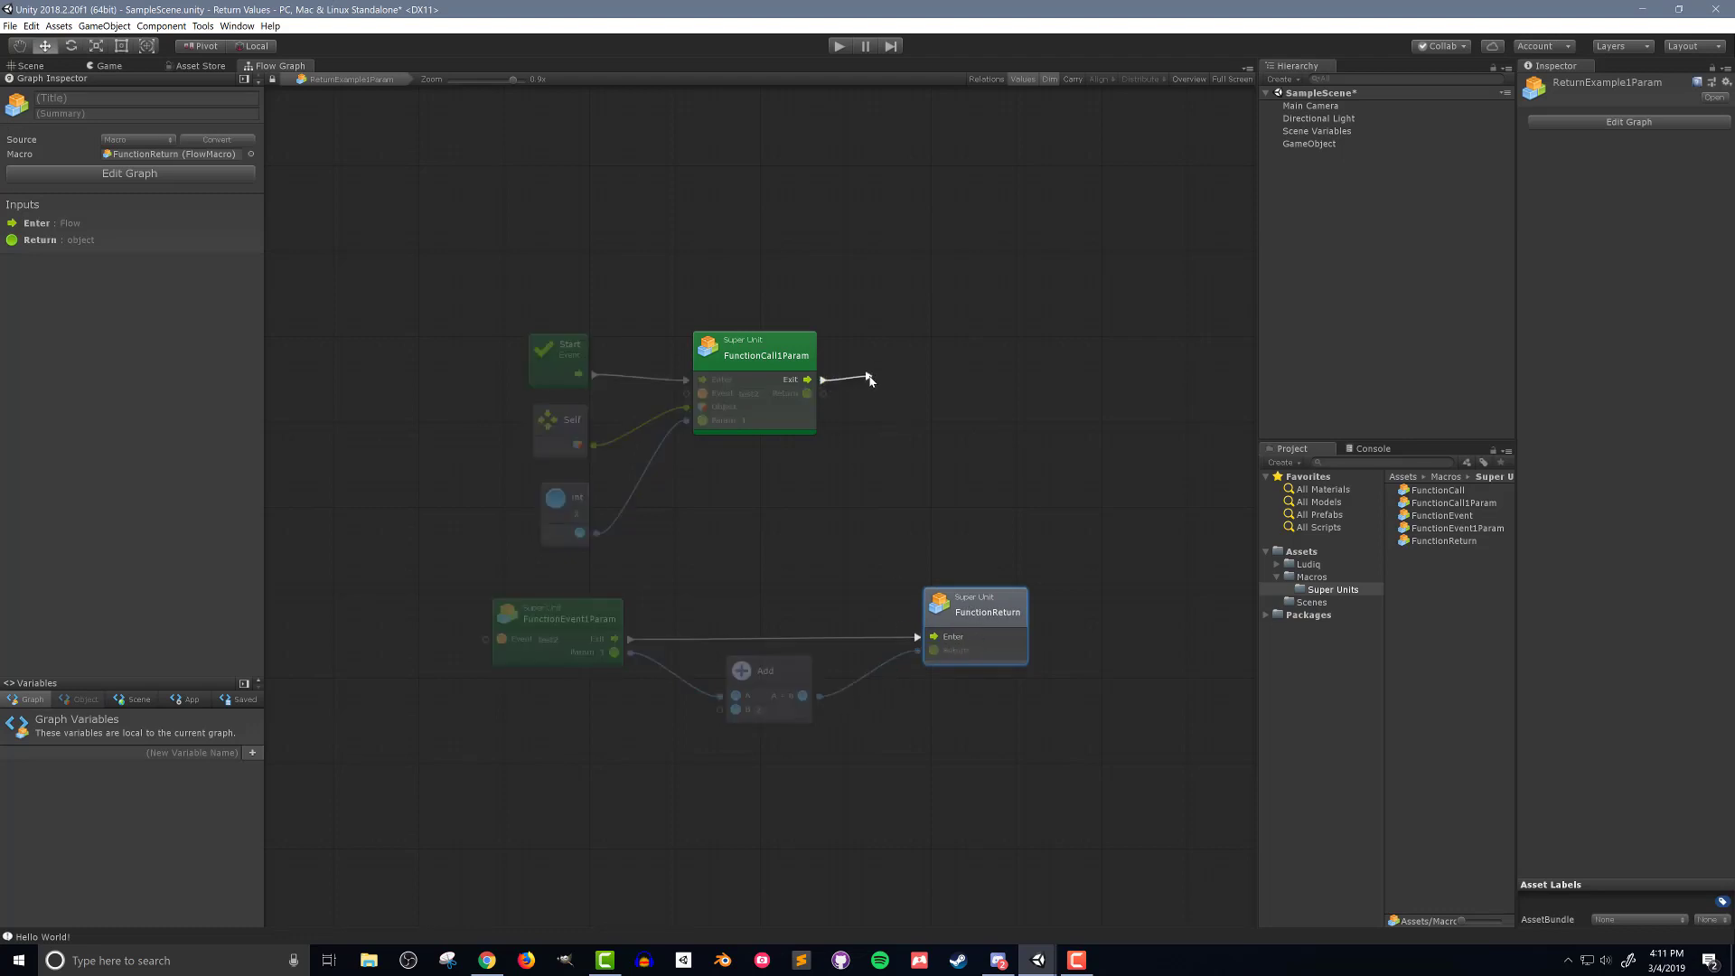
Log the call's Return value with Debug Log after Exit, then view the GameObject's flow graph.
{"action": "type", "text": "deb"}
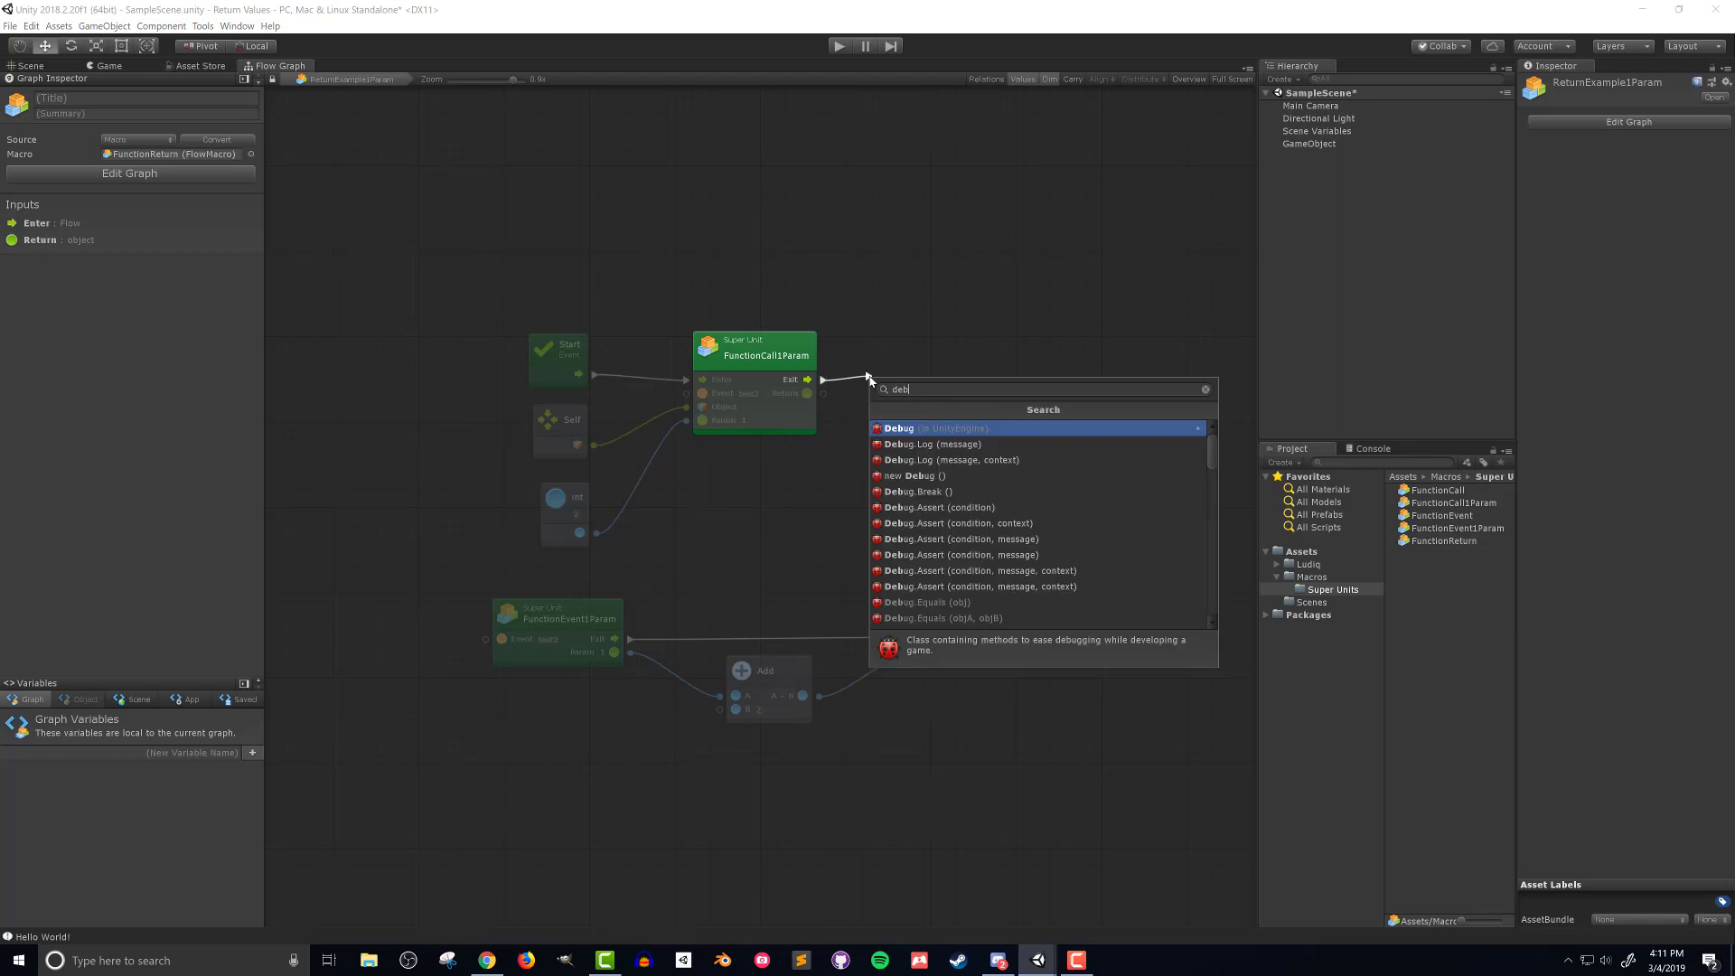
{"action": "left_click", "coordinate": [933, 445]}
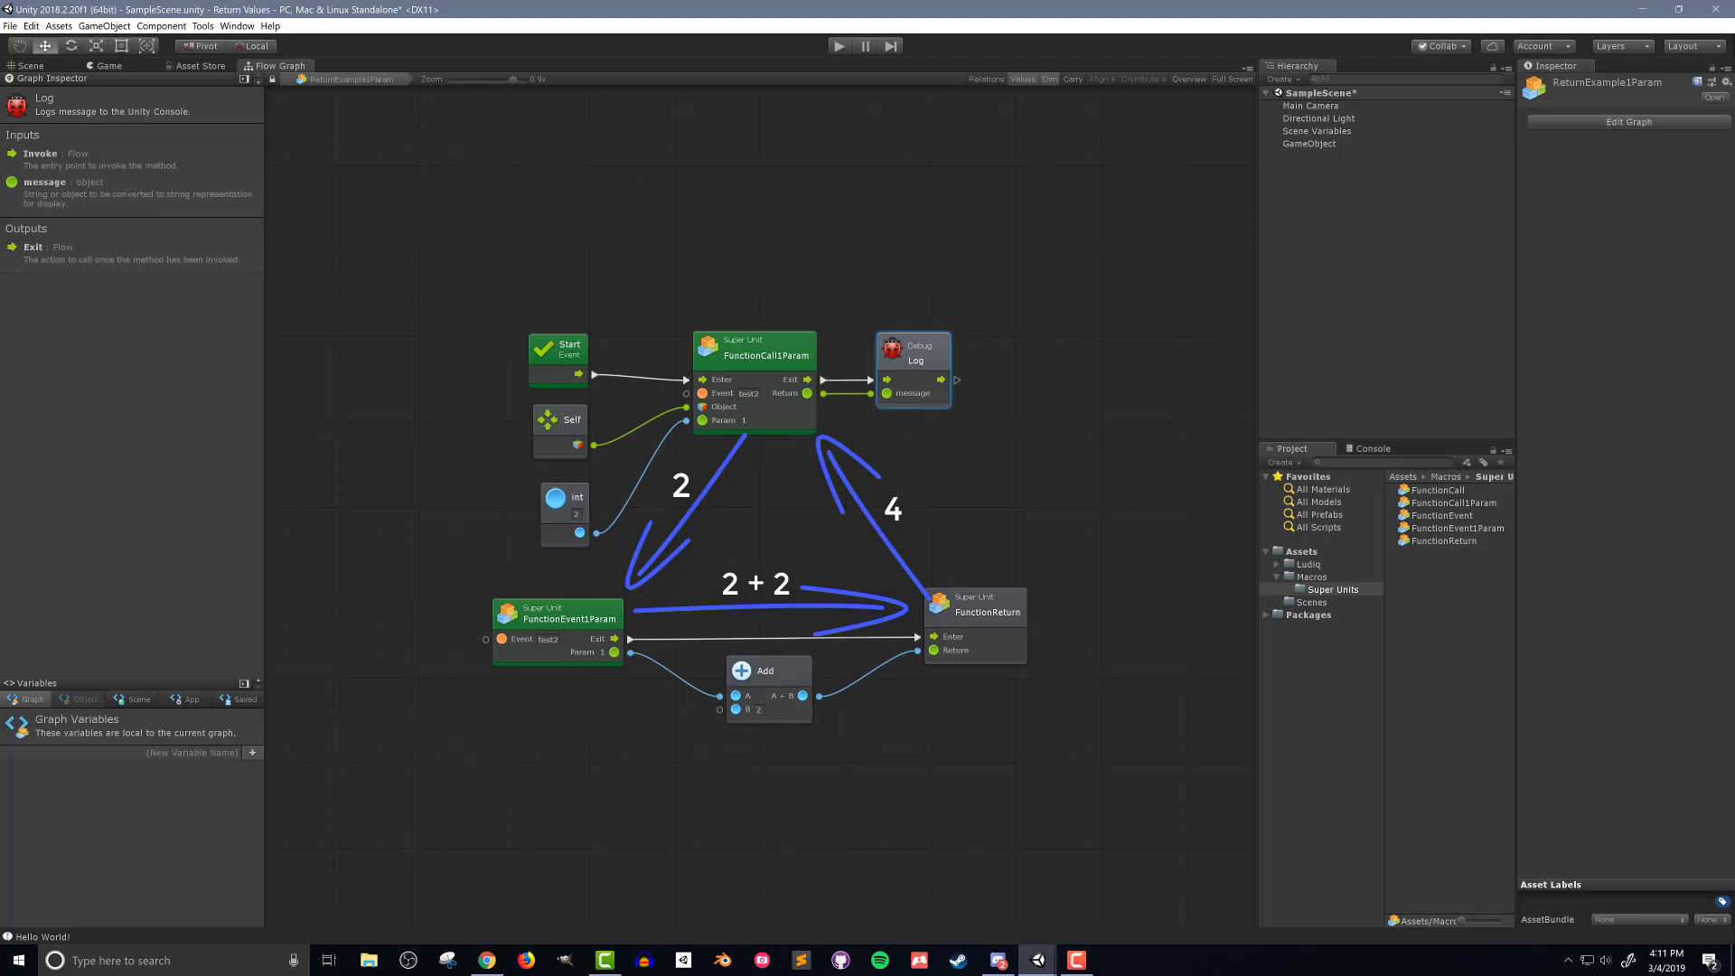
{"action": "left_click", "coordinate": [1308, 144]}
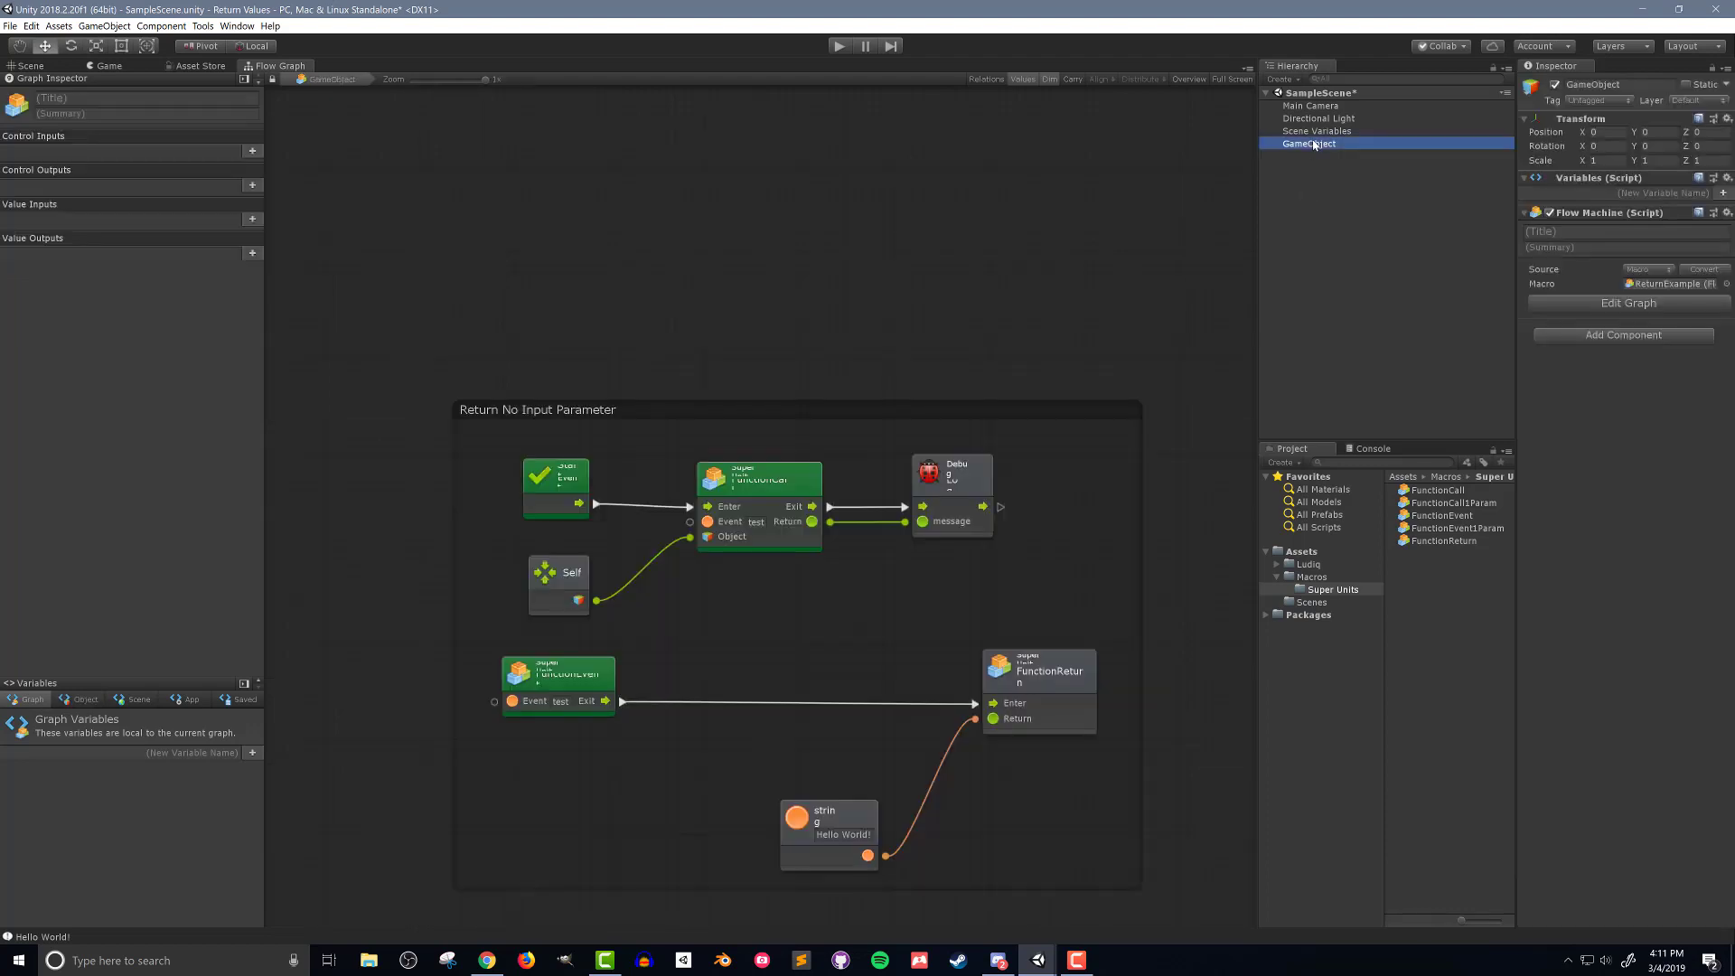